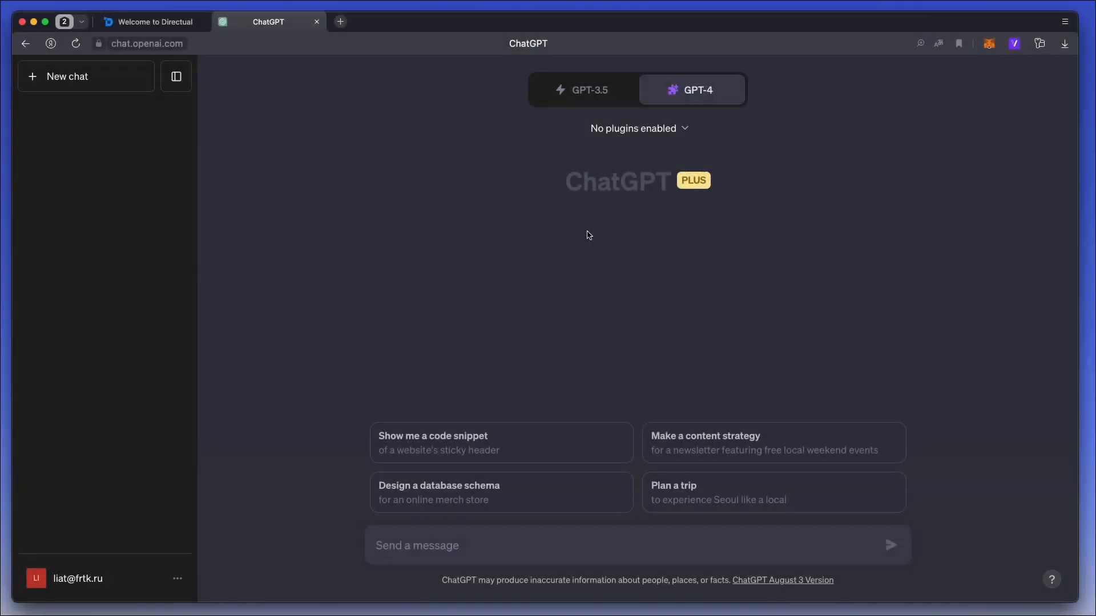
# Install the Directual plugin from the store (search 'no-code') and sign in to authorise it
pyautogui.click(692, 89)
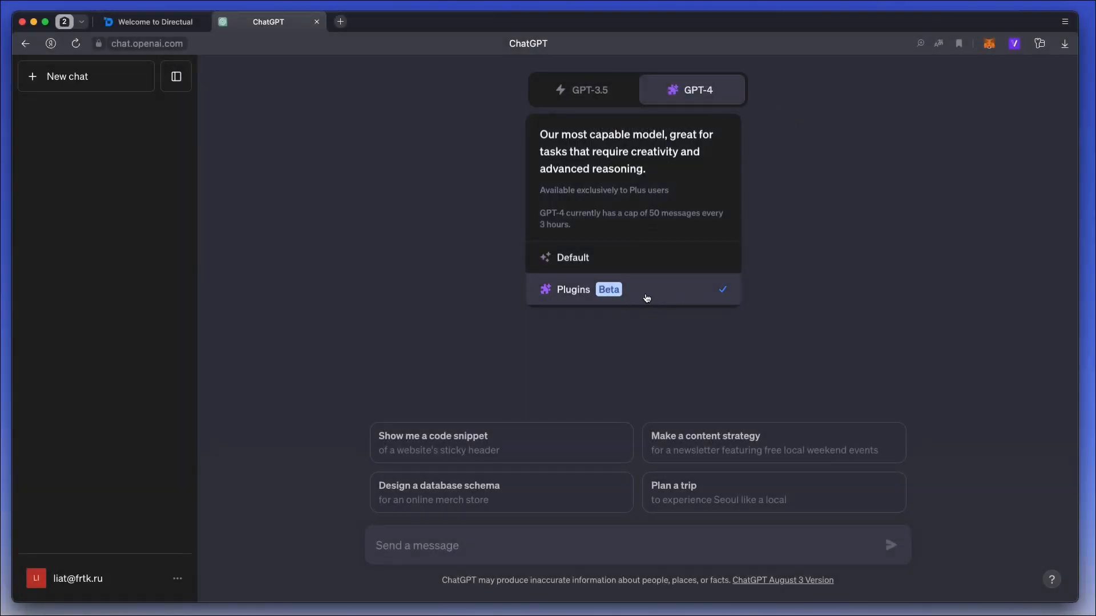
pyautogui.click(570, 288)
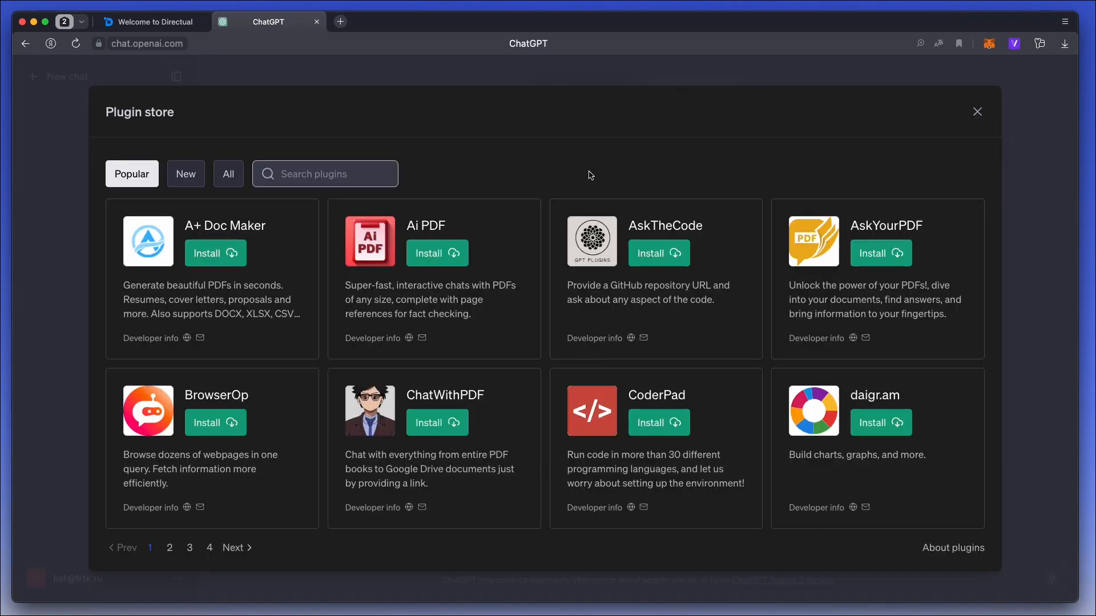
pyautogui.write('no-code')
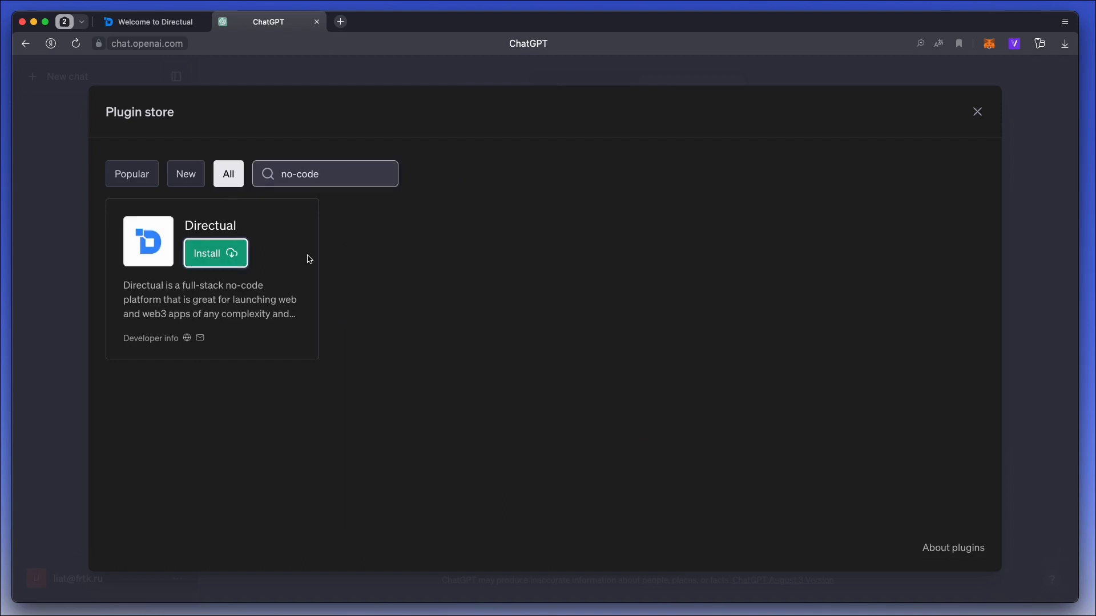
pyautogui.click(215, 254)
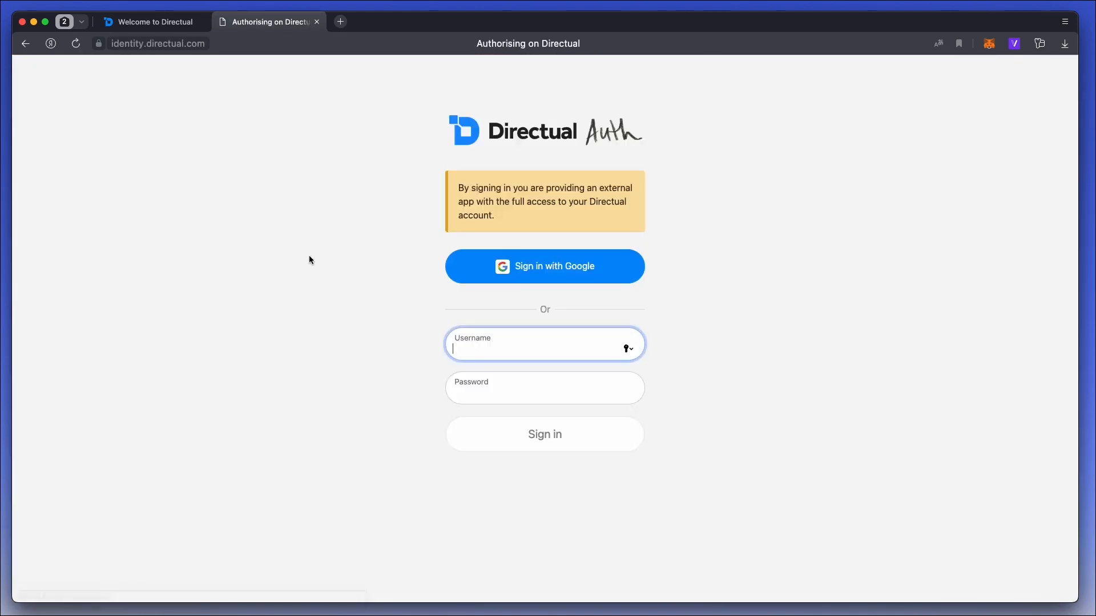
pyautogui.click(545, 266)
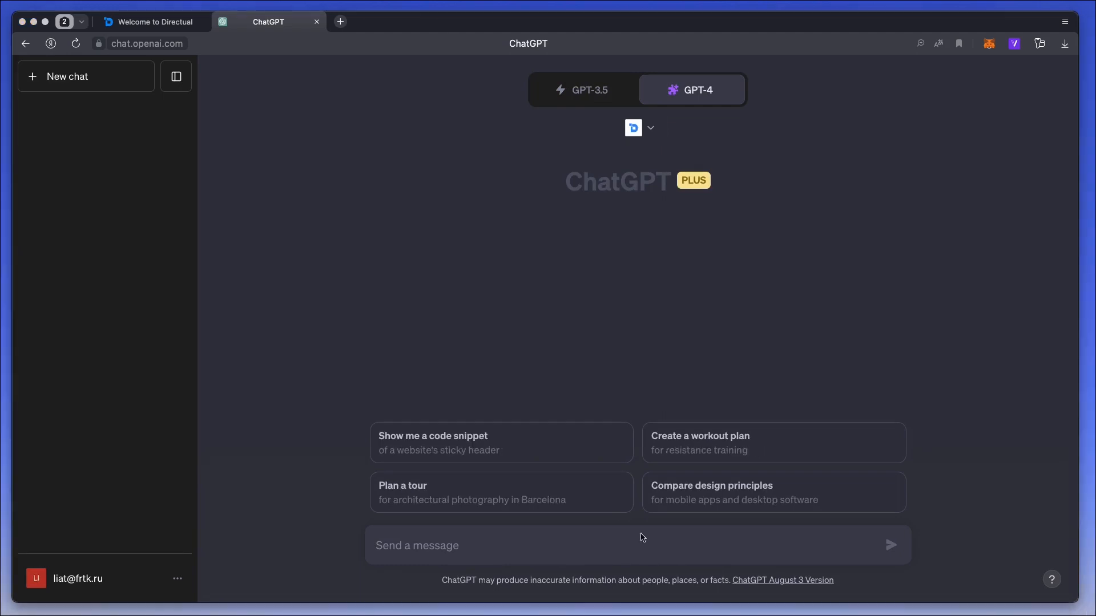
# Send a greeting asking the Directual assistant how it can help, and start a follow-up
pyautogui.write('Hey!')
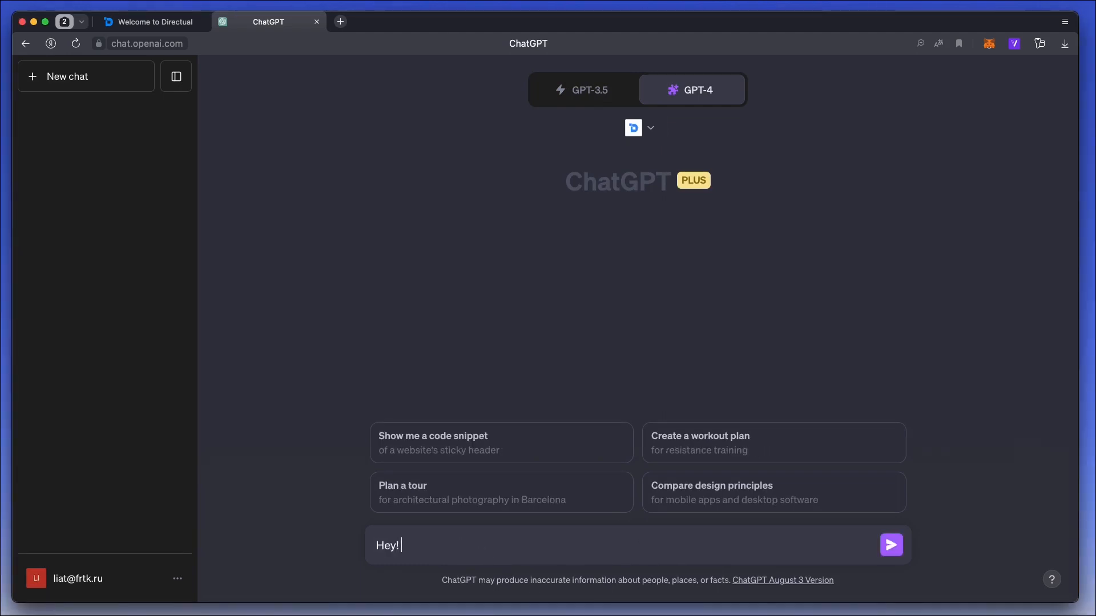
pyautogui.write('How can you help me w')
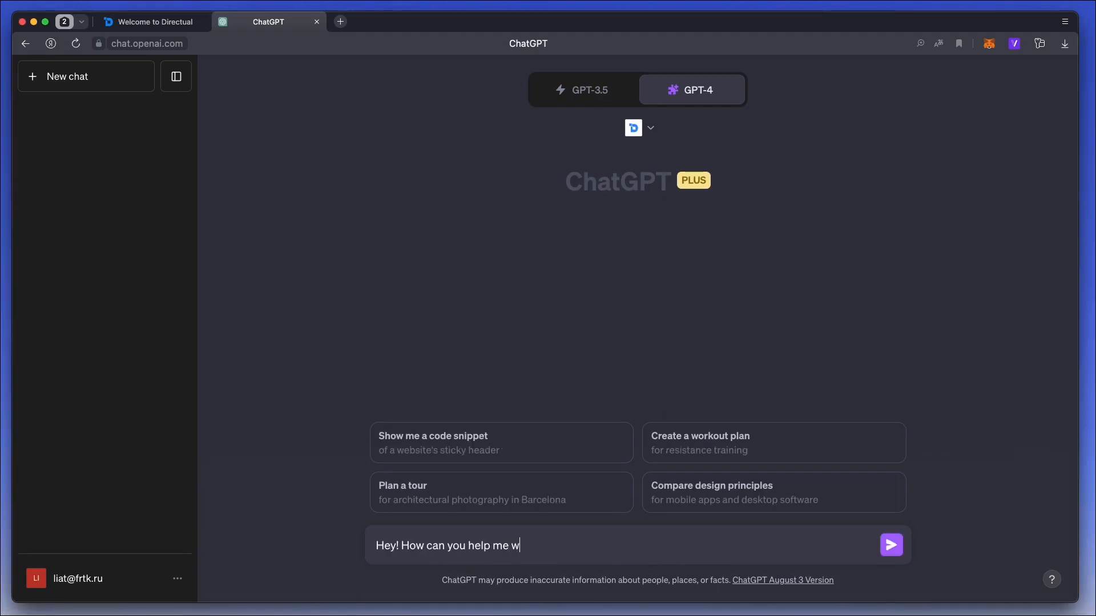
pyautogui.click(891, 544)
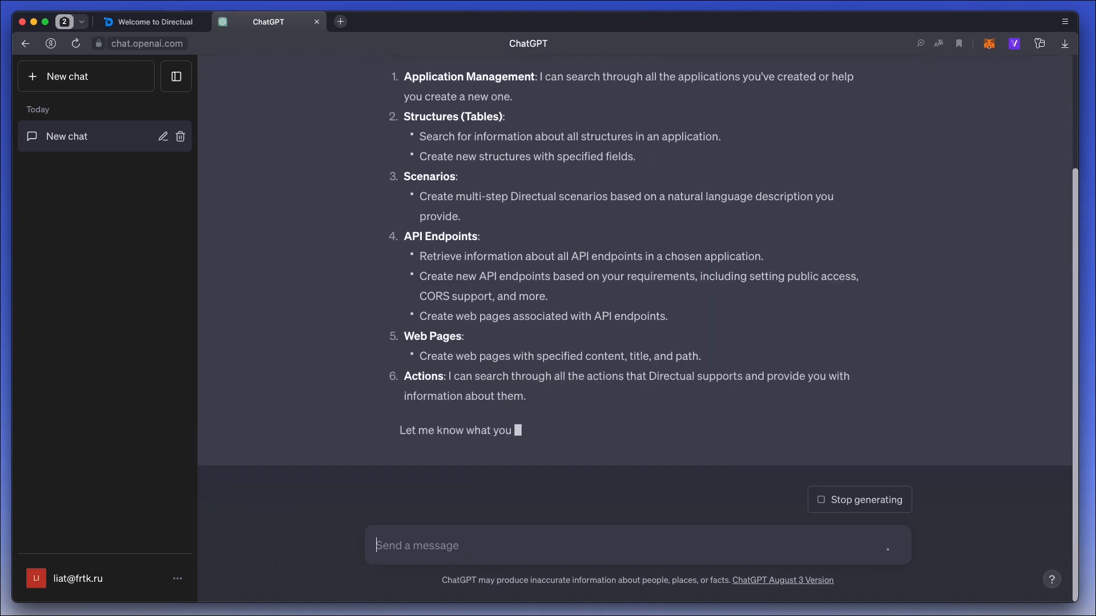
pyautogui.write('OK, what apps do I have?')
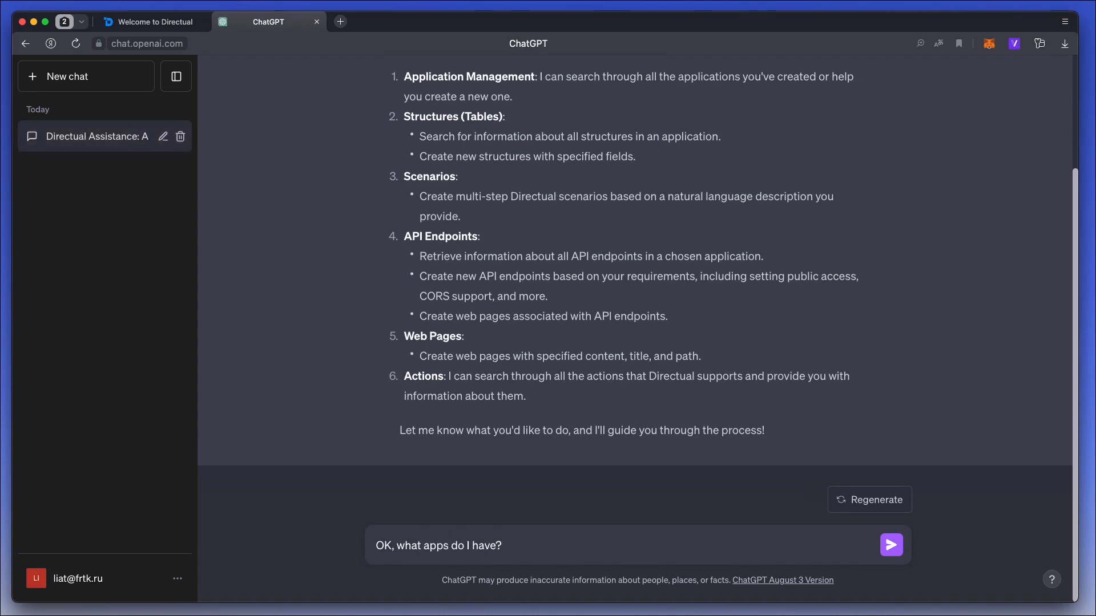
# Ask the plugin which Directual apps I have
pyautogui.click(890, 545)
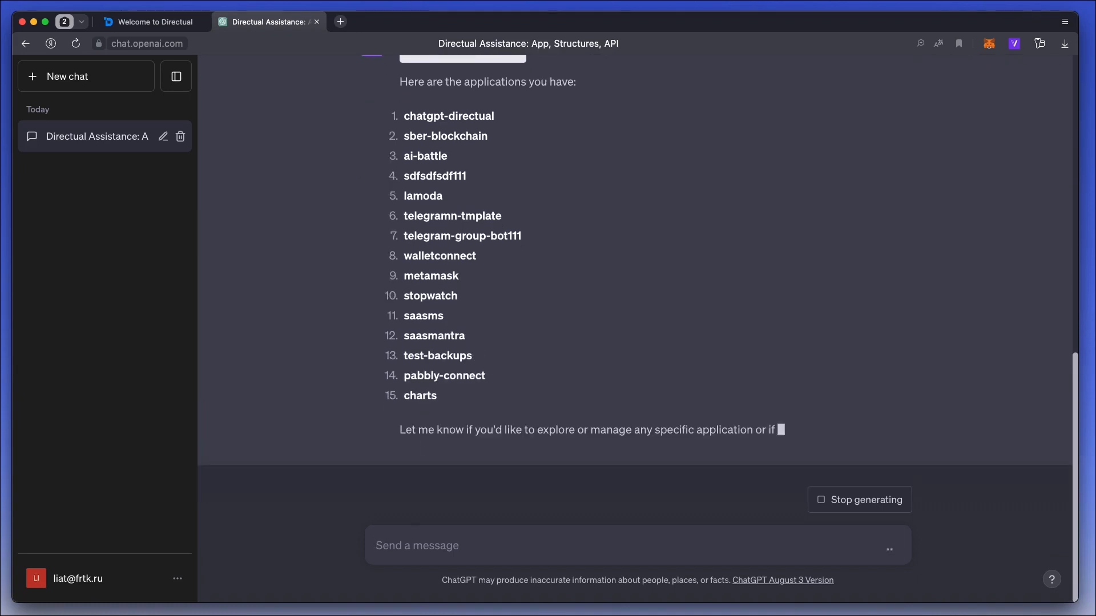
# Request an Orders table in chatgpt-directual with id, date (date type) and amount fields
pyautogui.write('Create a dt')
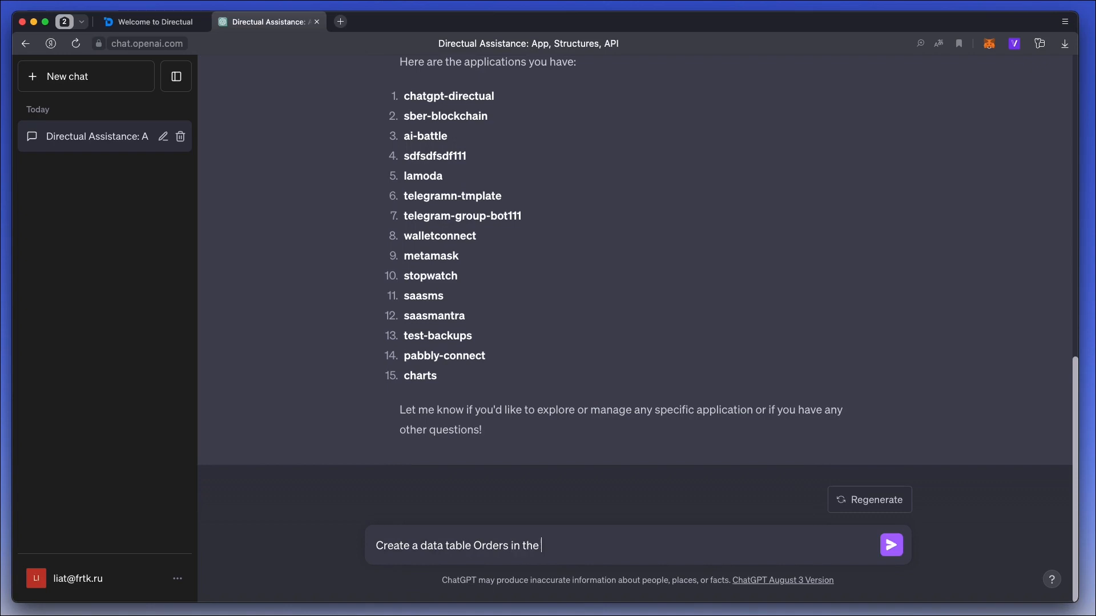
pyautogui.write('app chatgpt-directual. There')
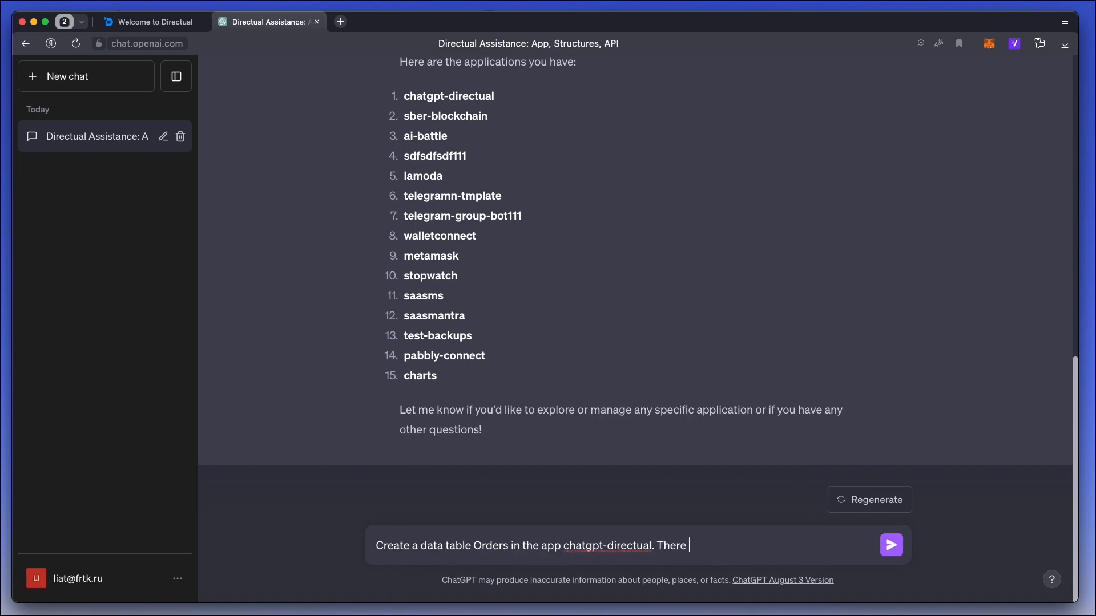
pyautogui.write('should be the following fields:')
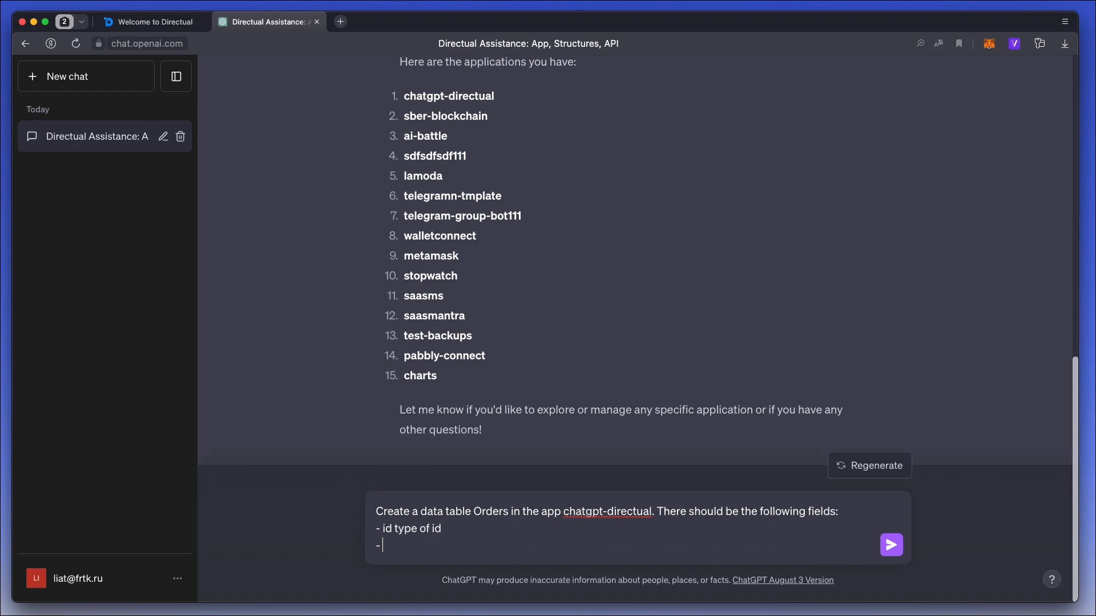
pyautogui.write('date type of date')
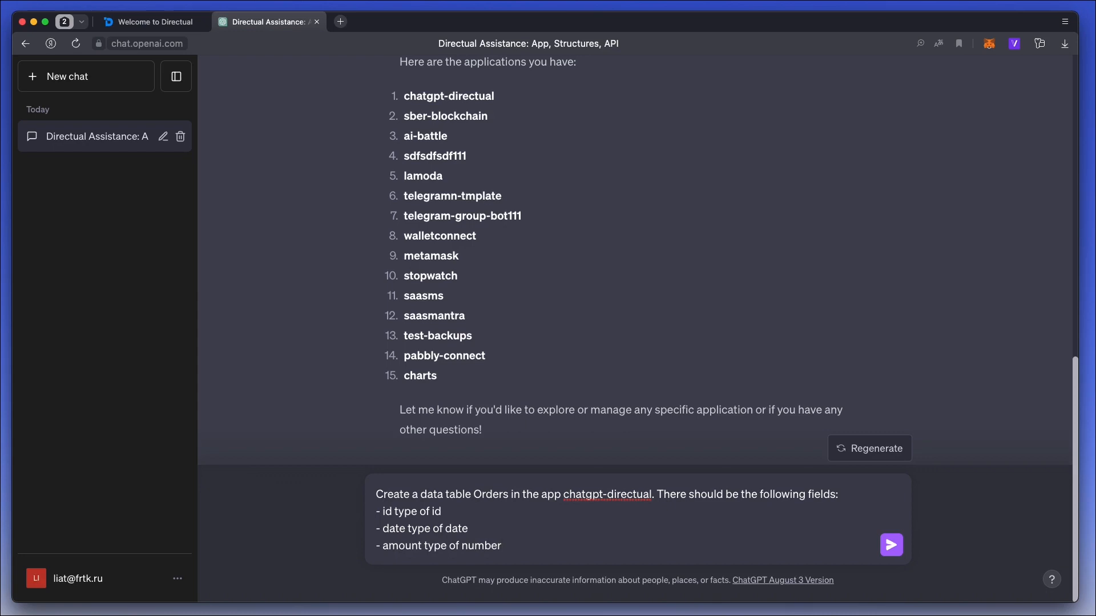
pyautogui.click(892, 545)
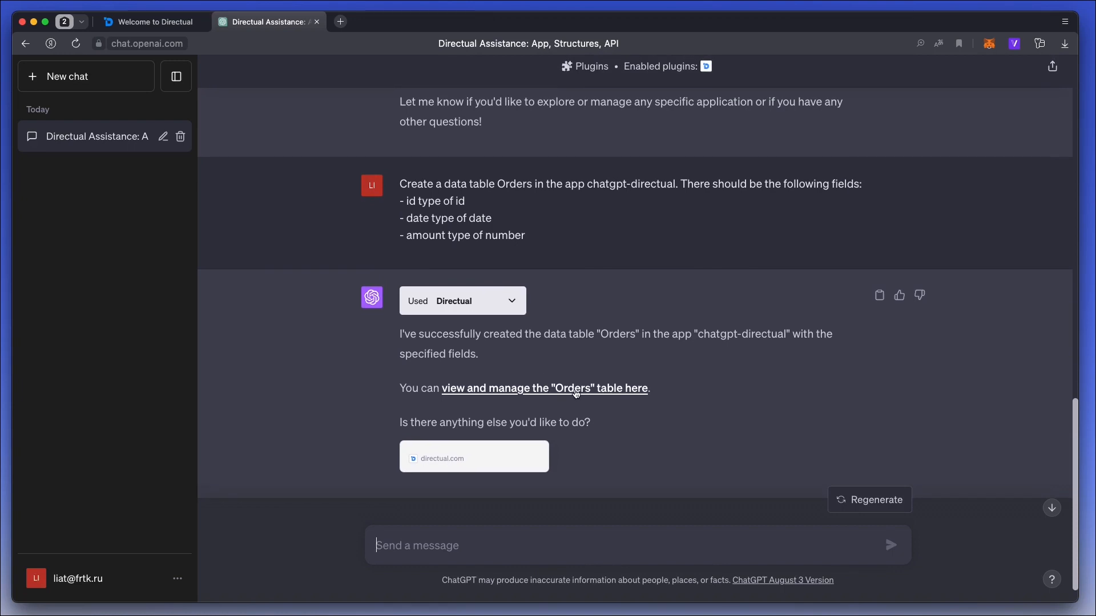
# Add a link-type user field to the Orders table and save it
pyautogui.click(544, 388)
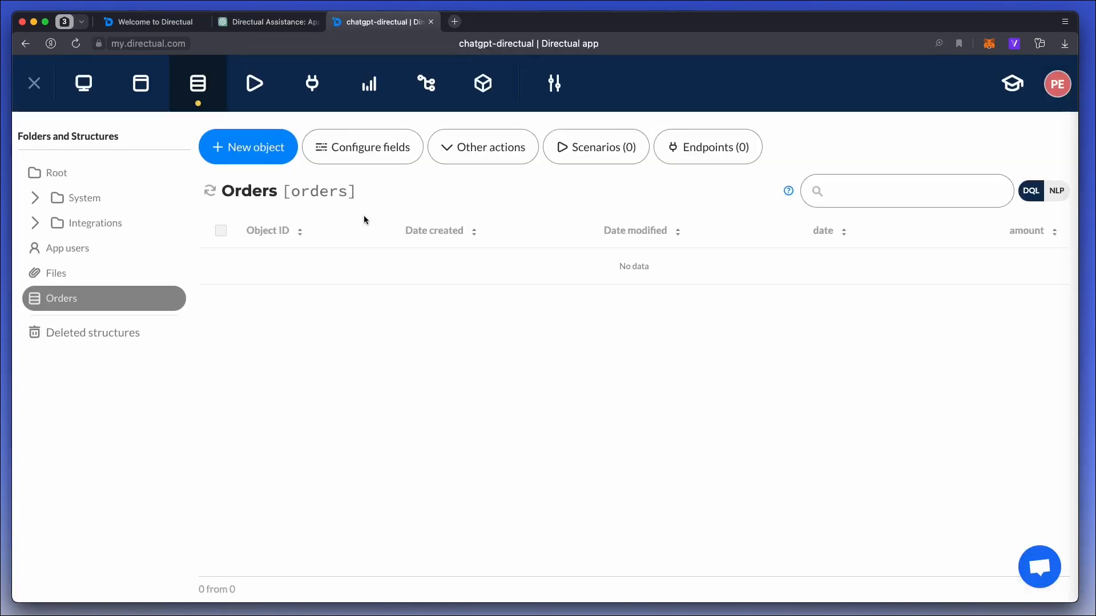
pyautogui.click(363, 148)
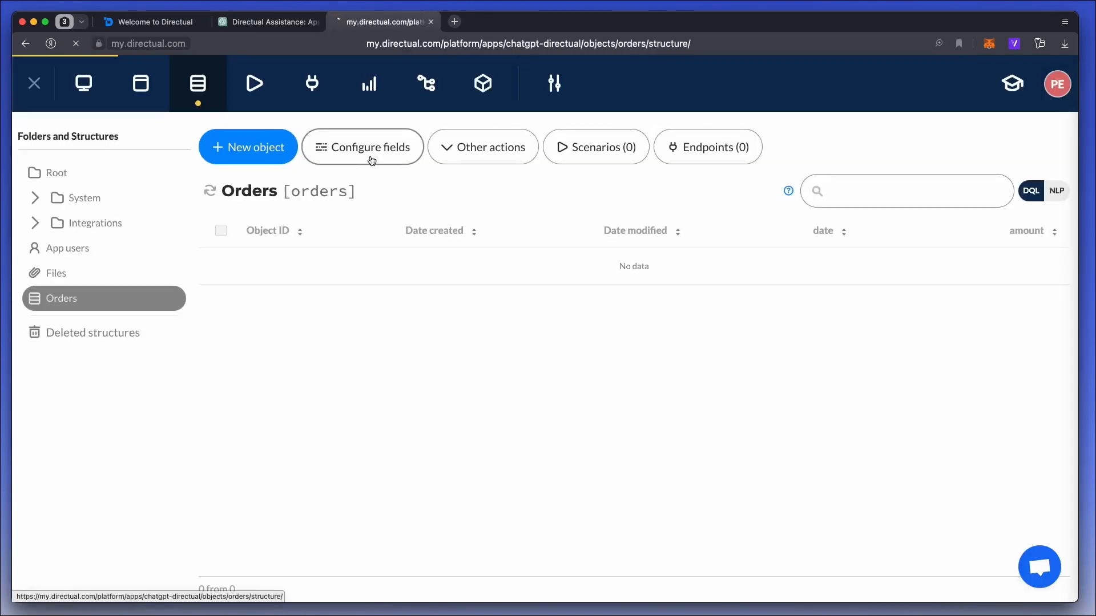
pyautogui.click(363, 148)
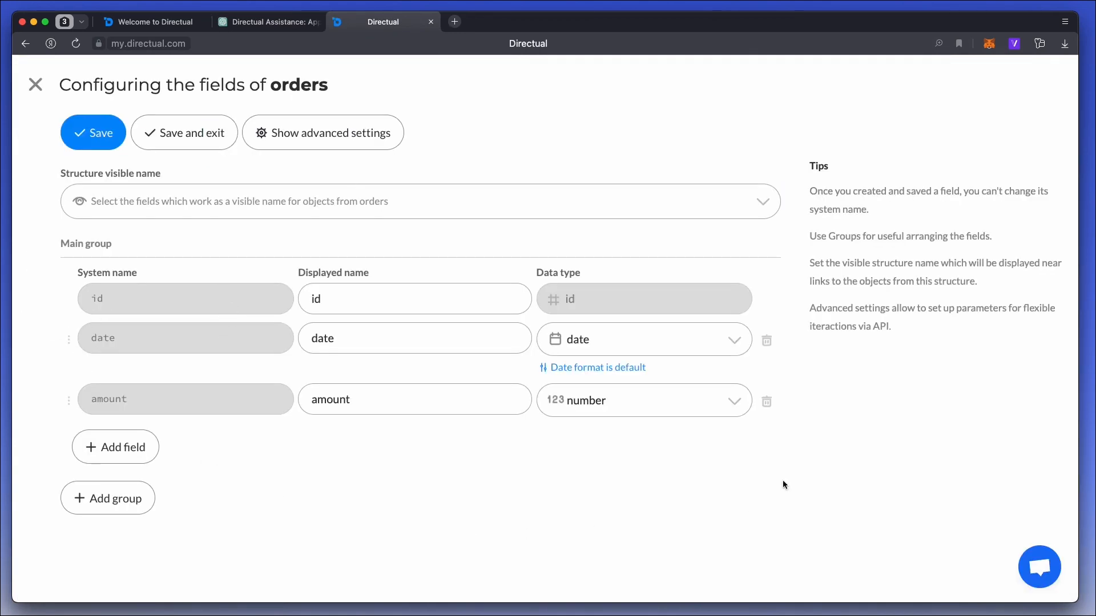
pyautogui.moveTo(115, 447)
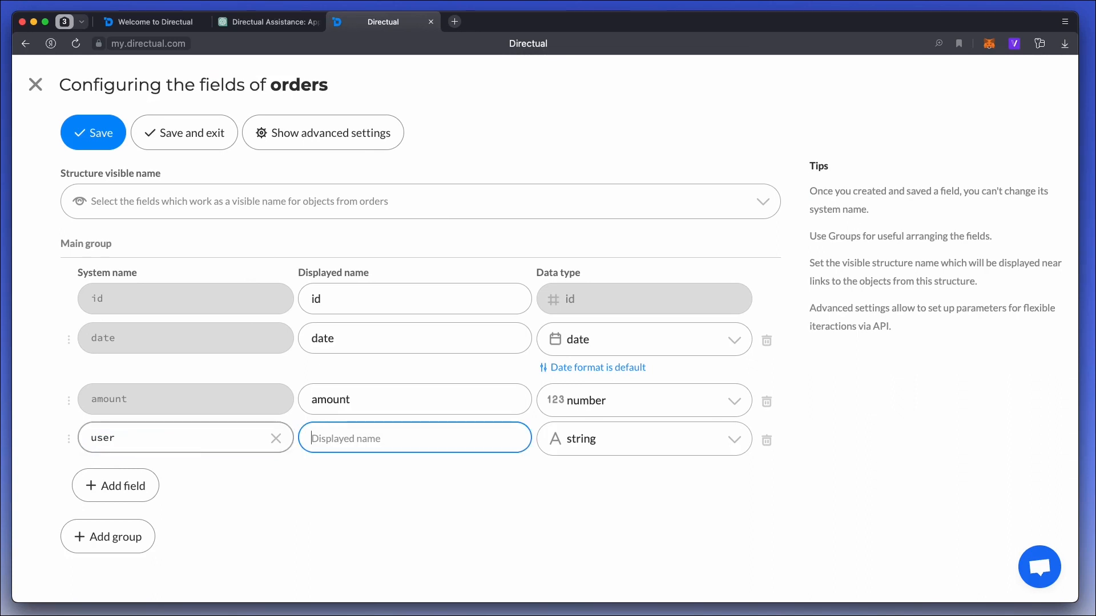
pyautogui.click(643, 439)
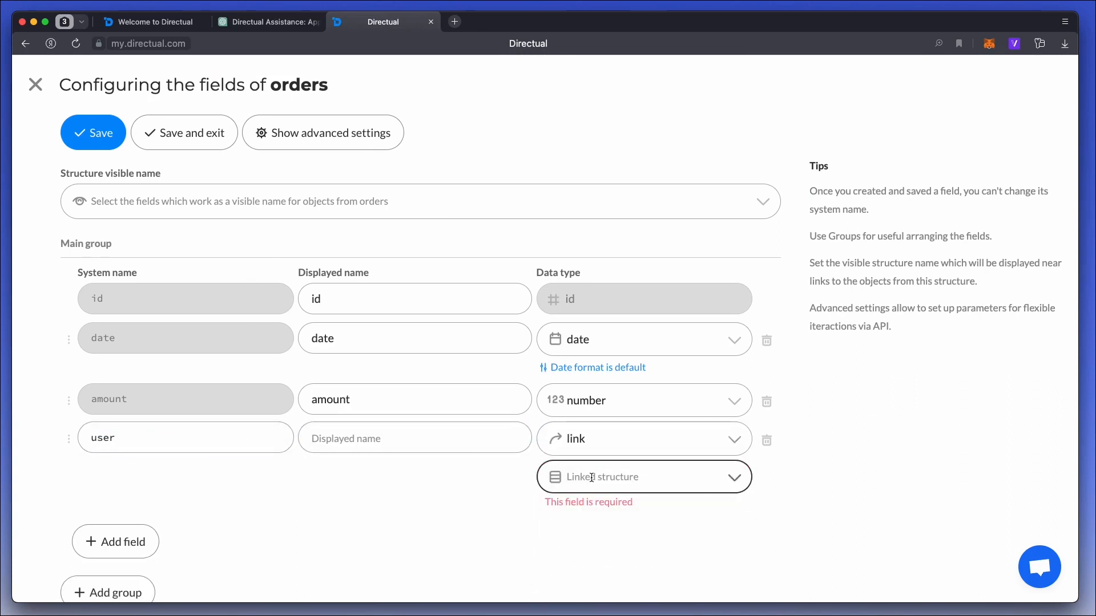
pyautogui.click(643, 477)
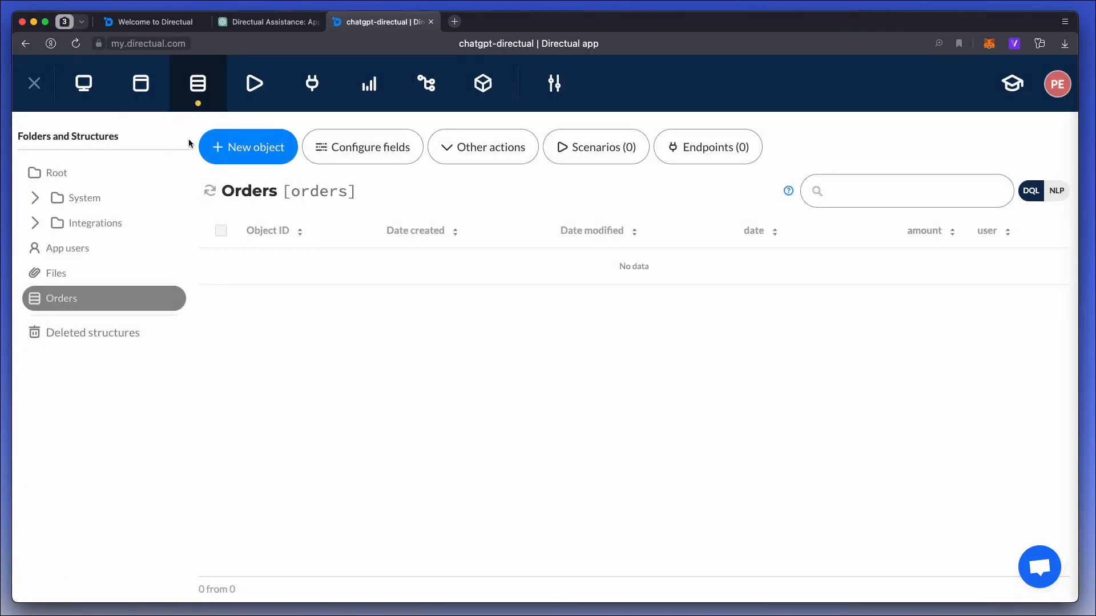
# Request a Notifications structure with a date field and a string message field
pyautogui.click(268, 22)
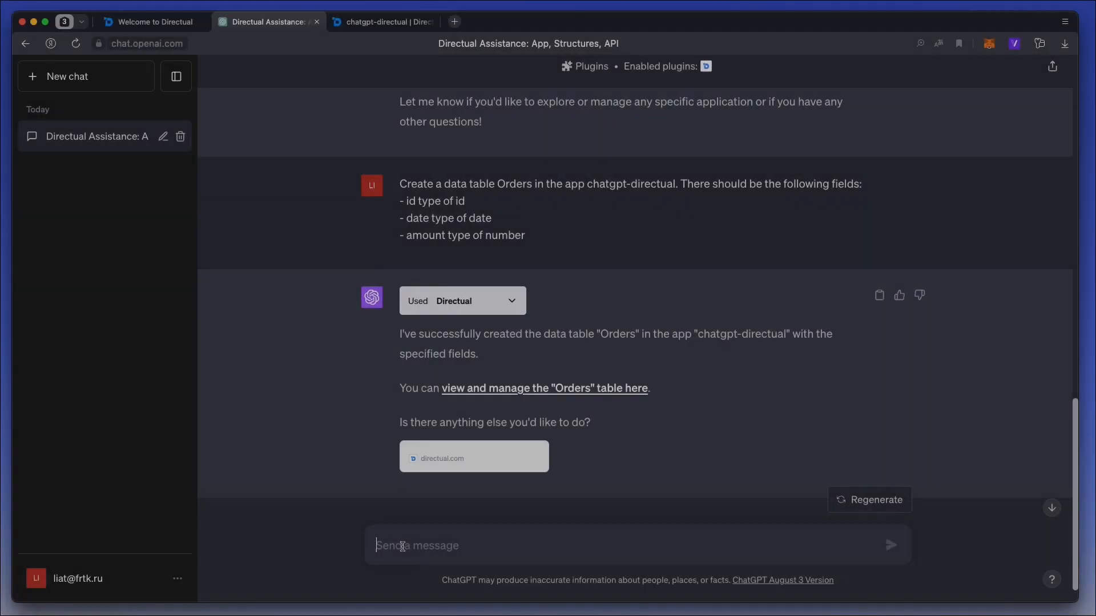
pyautogui.write('OK, create another data')
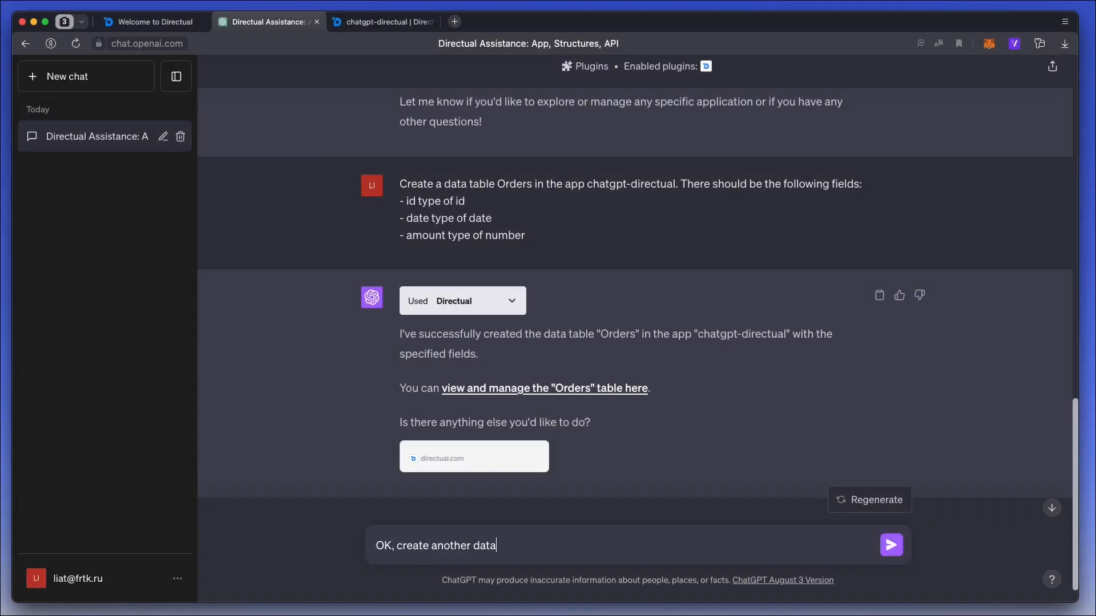
pyautogui.write('structure, named Notifications')
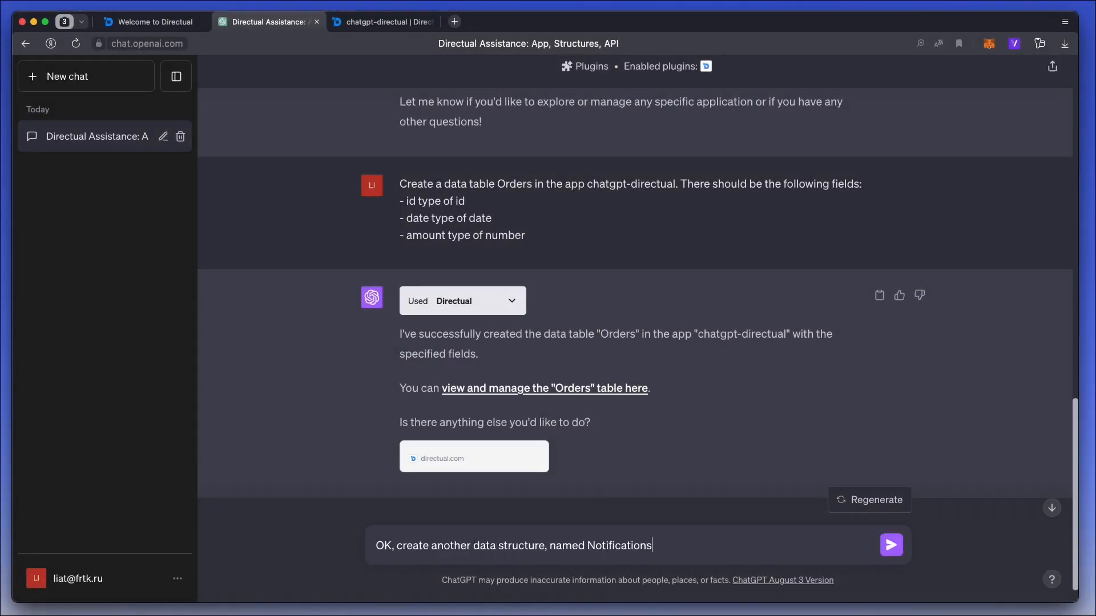
pyautogui.write('. The fields:')
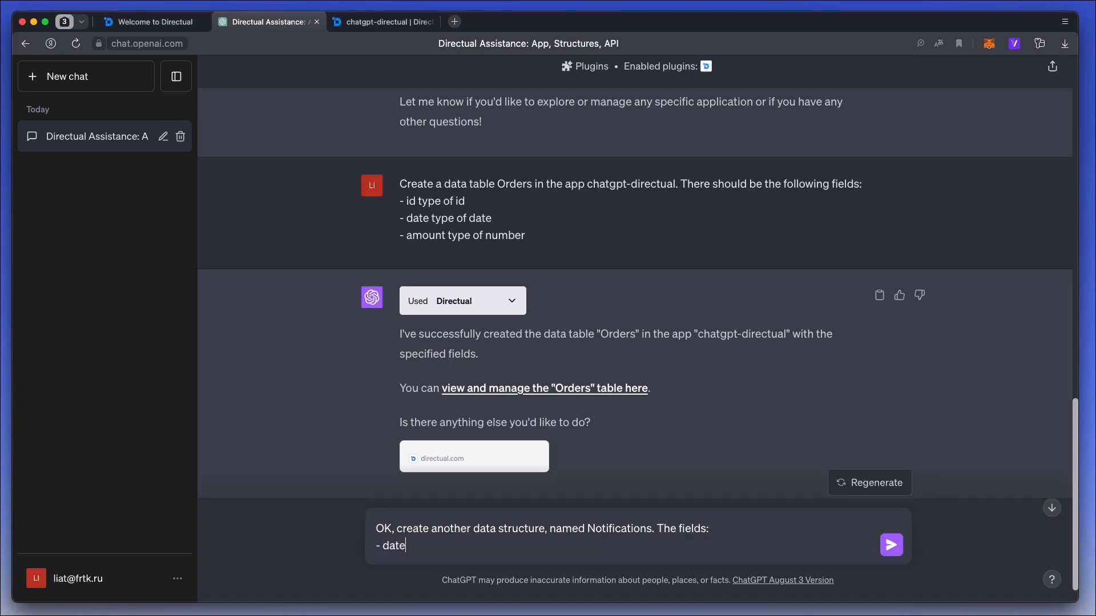
pyautogui.write('type of date')
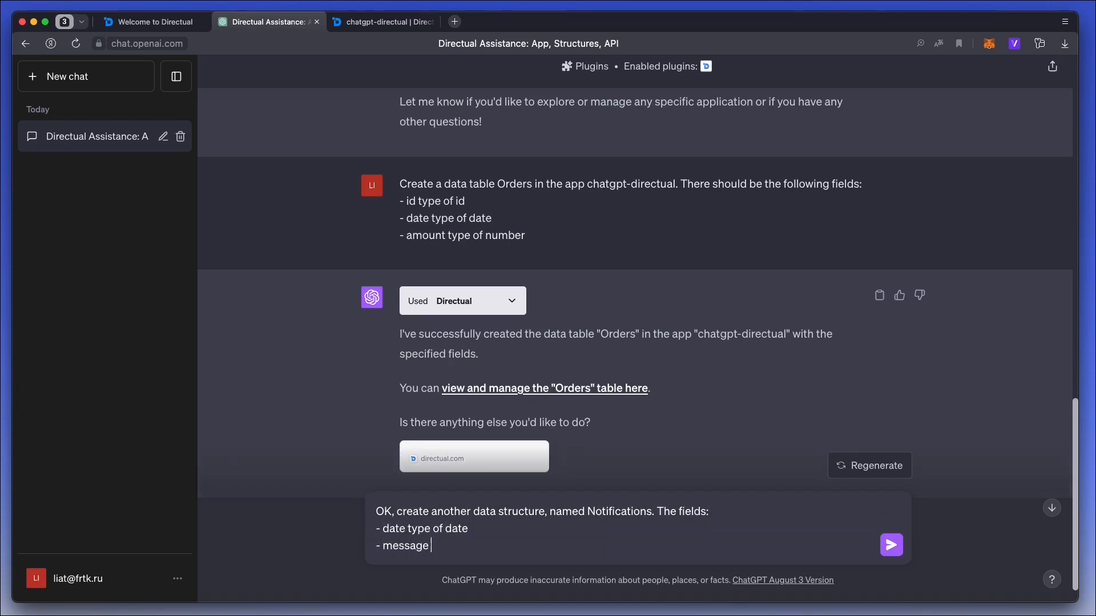
pyautogui.click(891, 544)
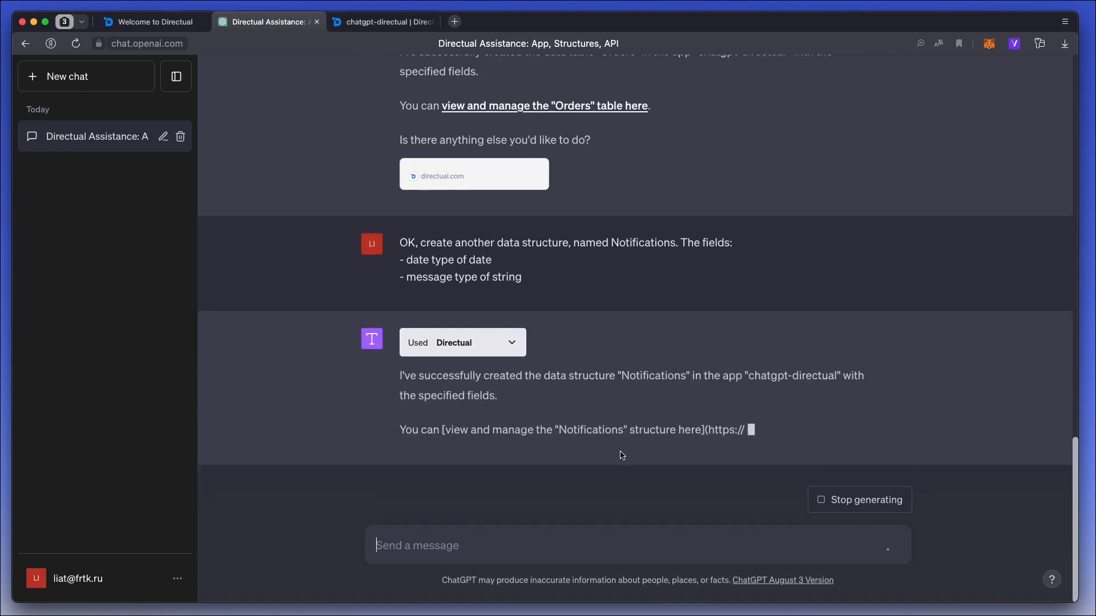
pyautogui.write('Create a new scenario that tri')
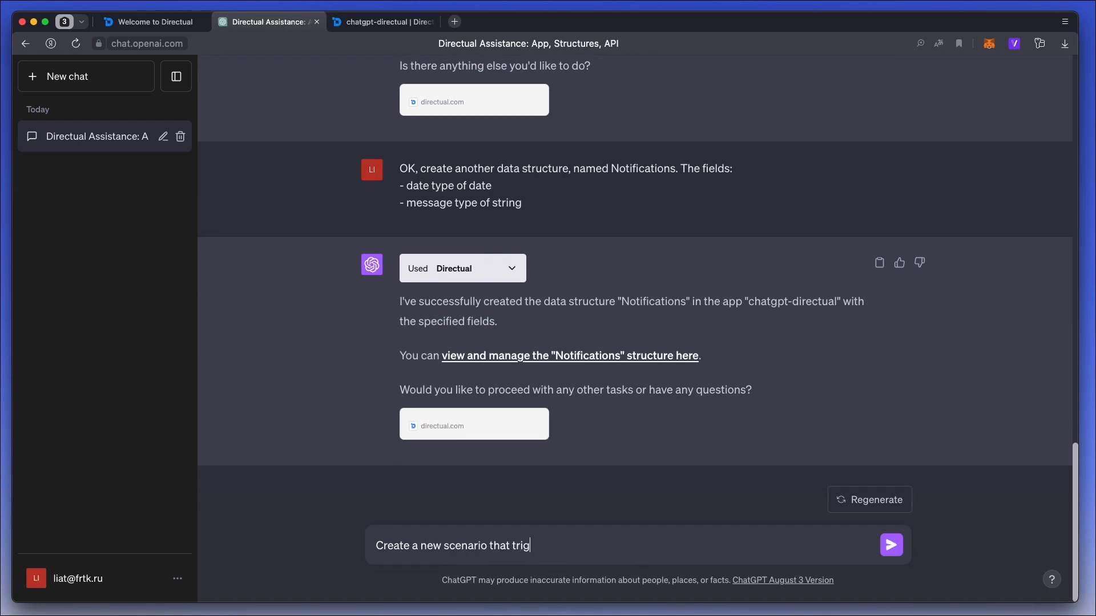
# Send the request for a scenario that notifies on new orders with amount over 100
pyautogui.write('gers every new order')
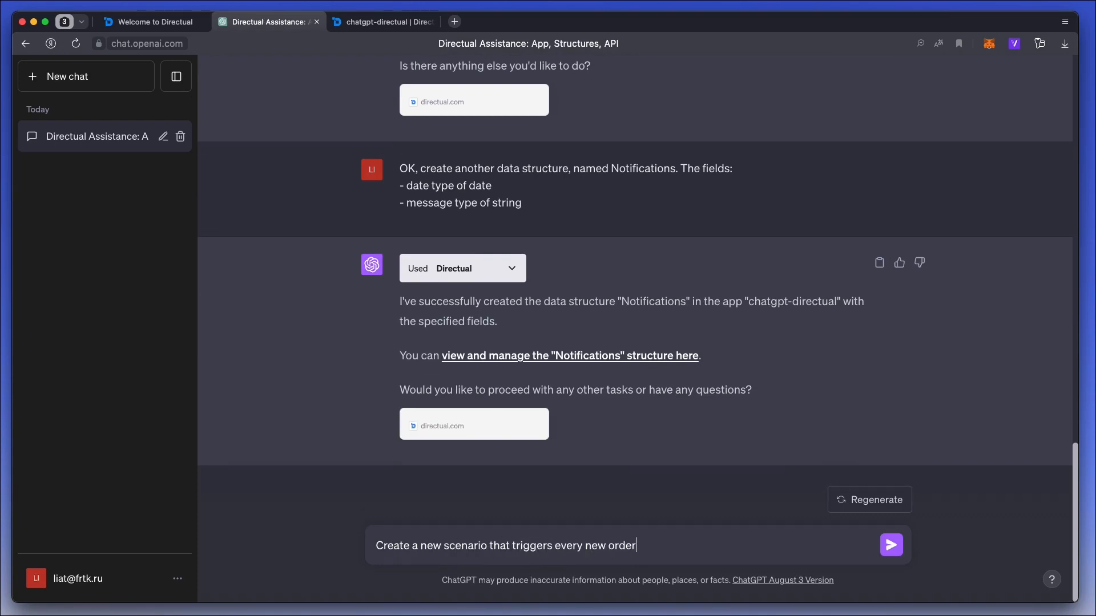
pyautogui.write('The scenario ch')
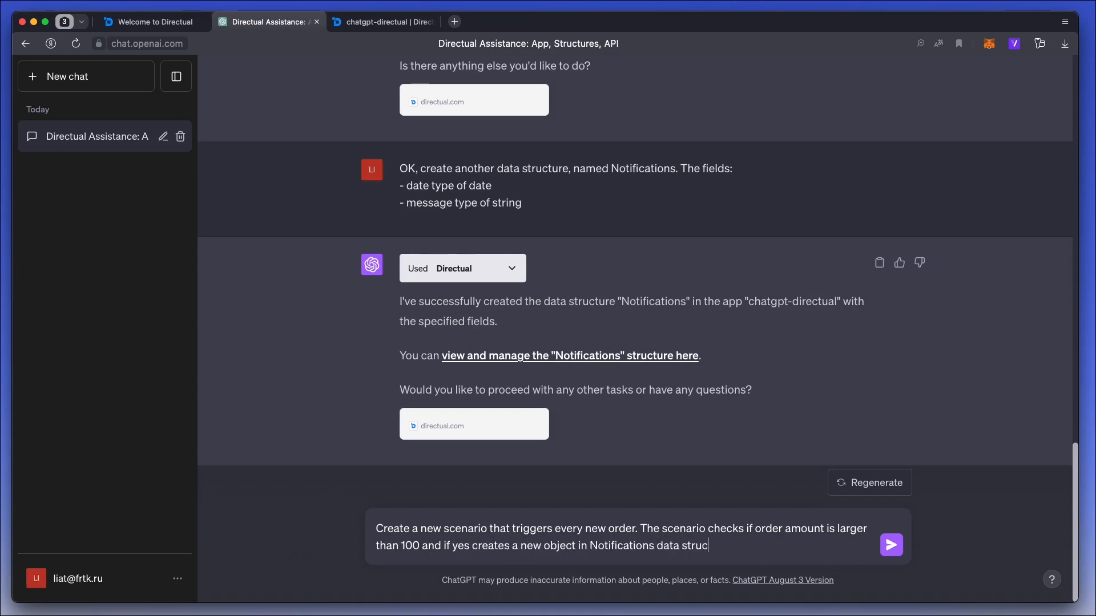
pyautogui.click(891, 545)
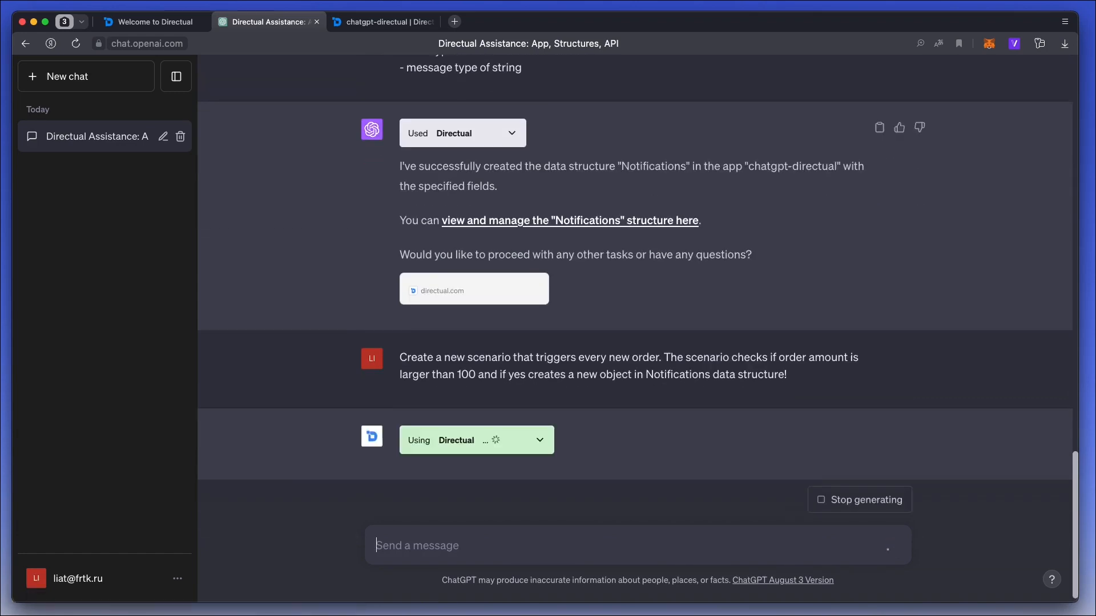
pyautogui.scroll(-3)
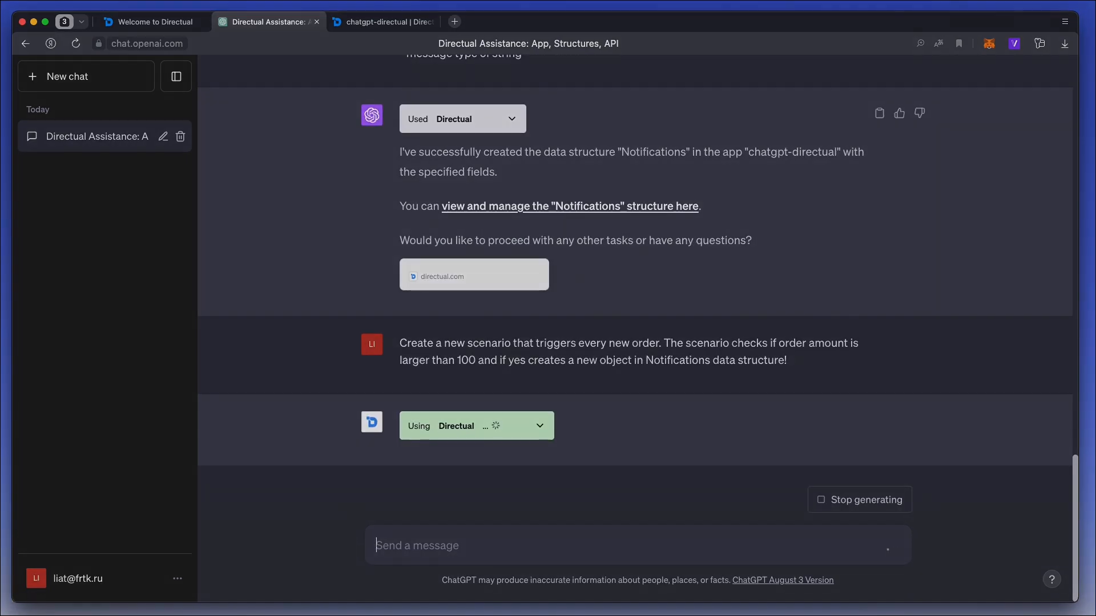
# Review the Processing orders scenario's start, condition and create-object steps in Directual
pyautogui.click(382, 21)
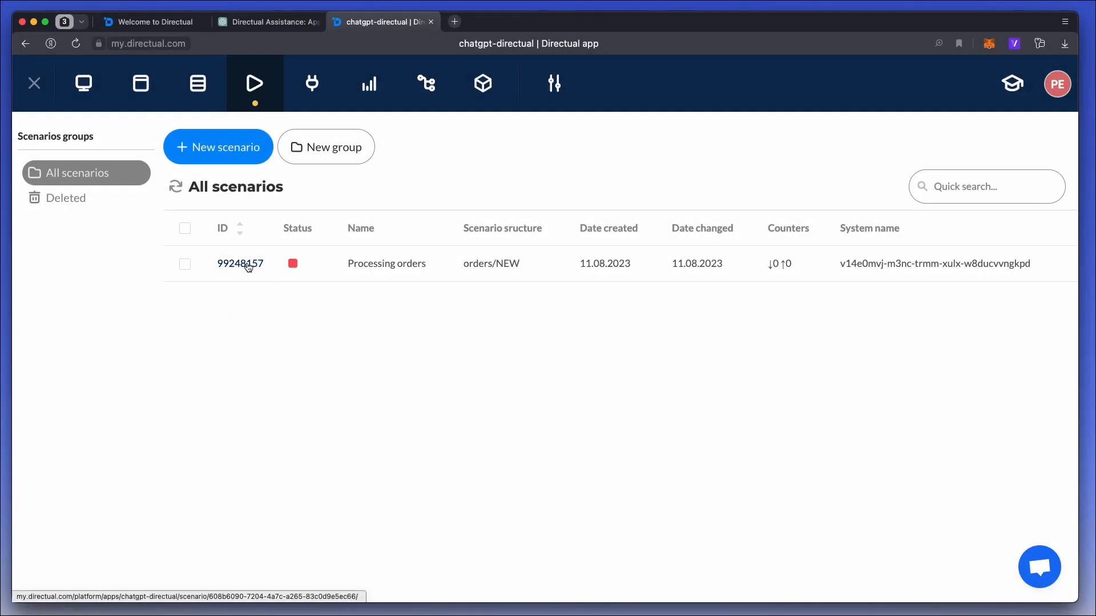
pyautogui.click(240, 263)
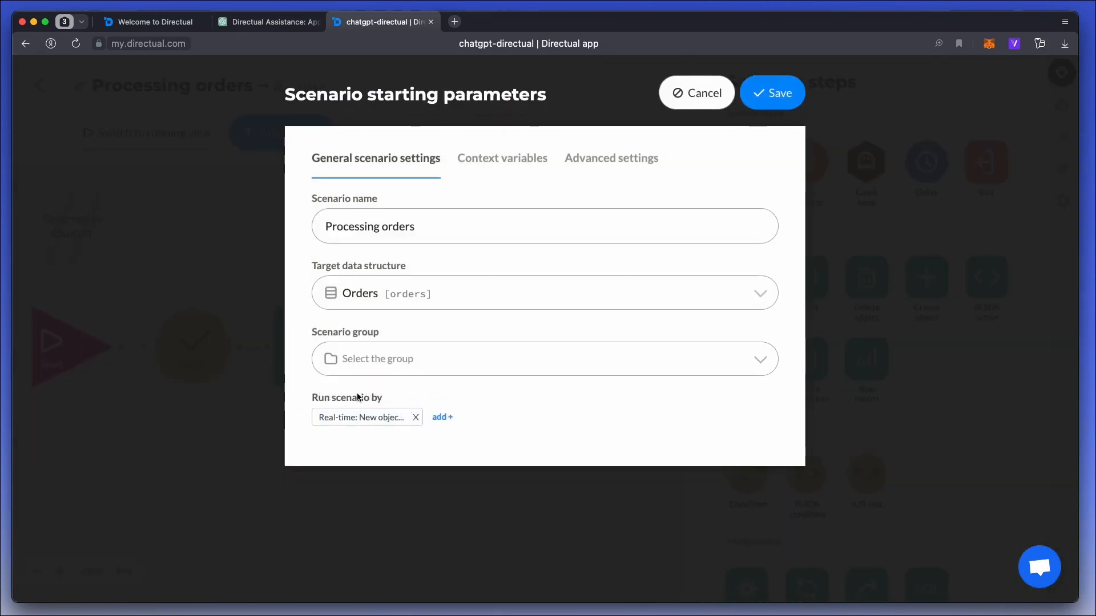
pyautogui.click(695, 92)
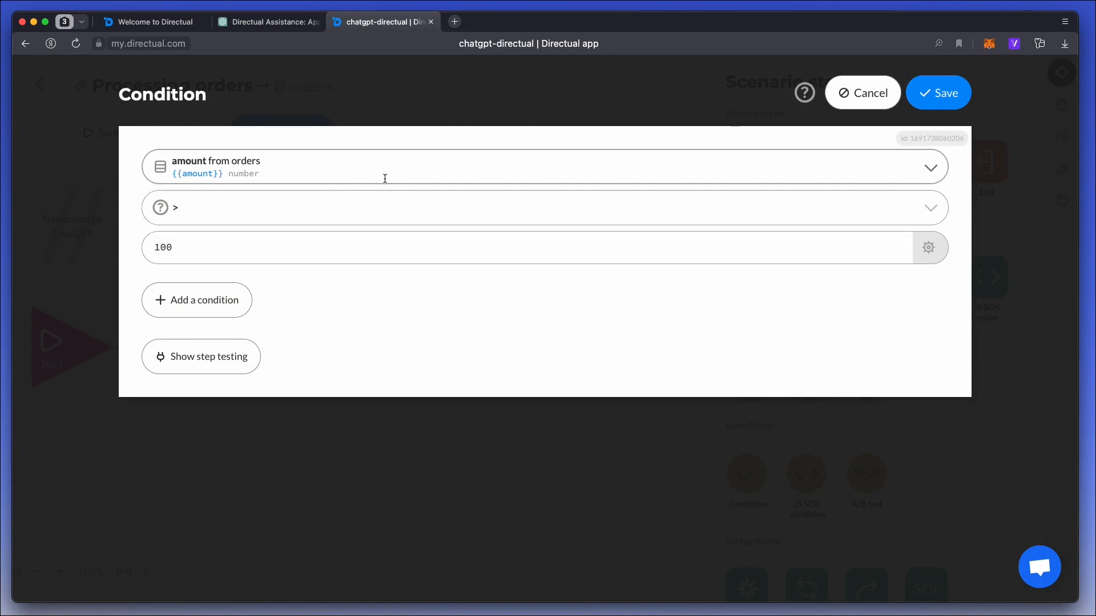
pyautogui.click(862, 92)
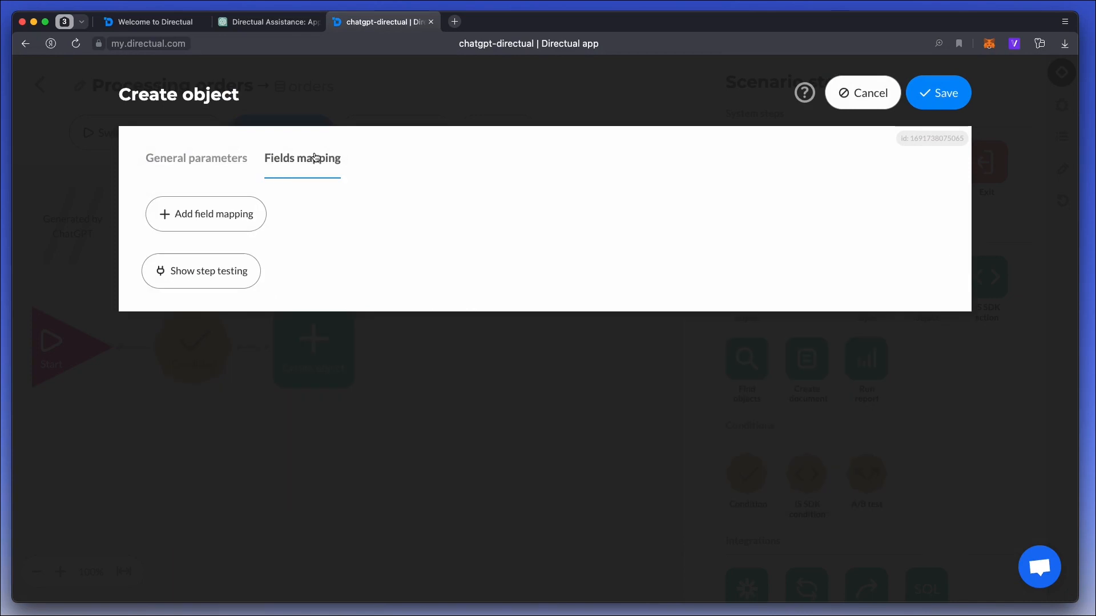
# Map the message field to 'New order is created!', save the step and publish the scenario
pyautogui.click(206, 214)
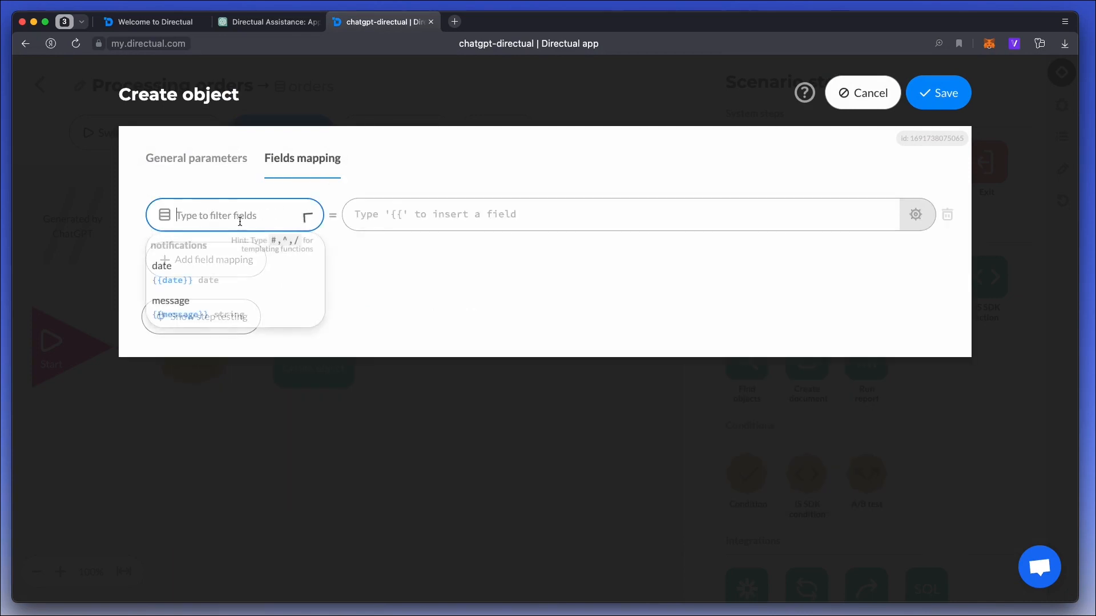
pyautogui.click(170, 300)
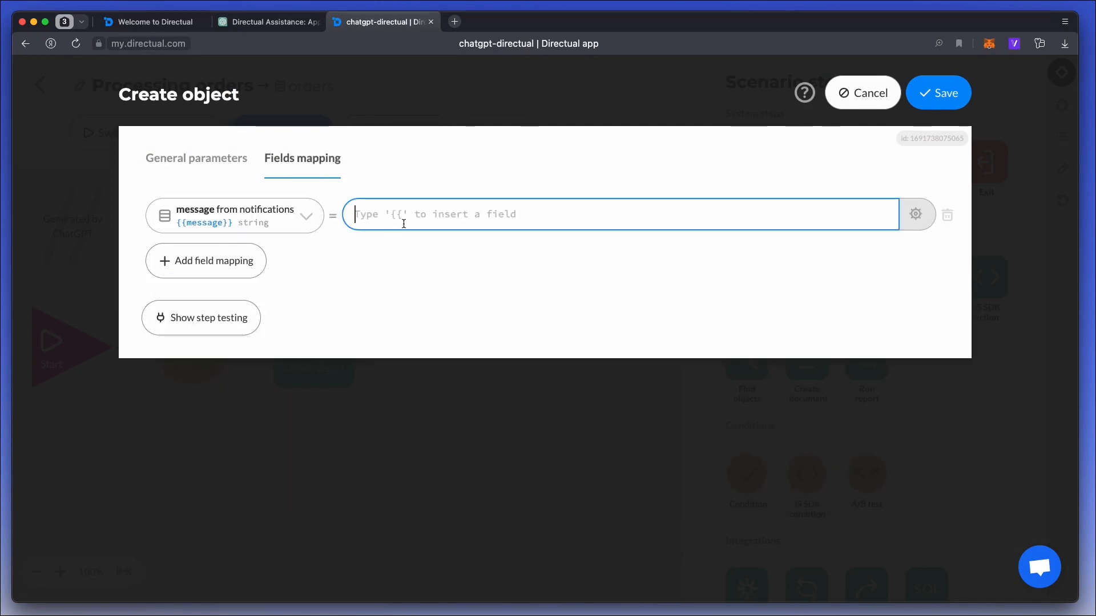
pyautogui.write('New order is crea')
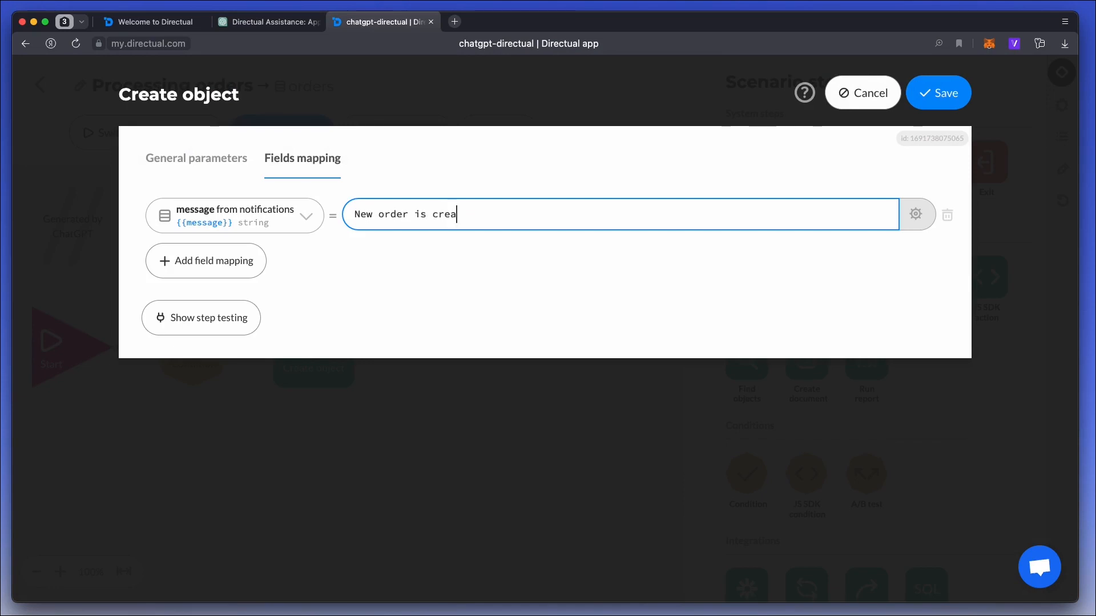
pyautogui.write('ted!')
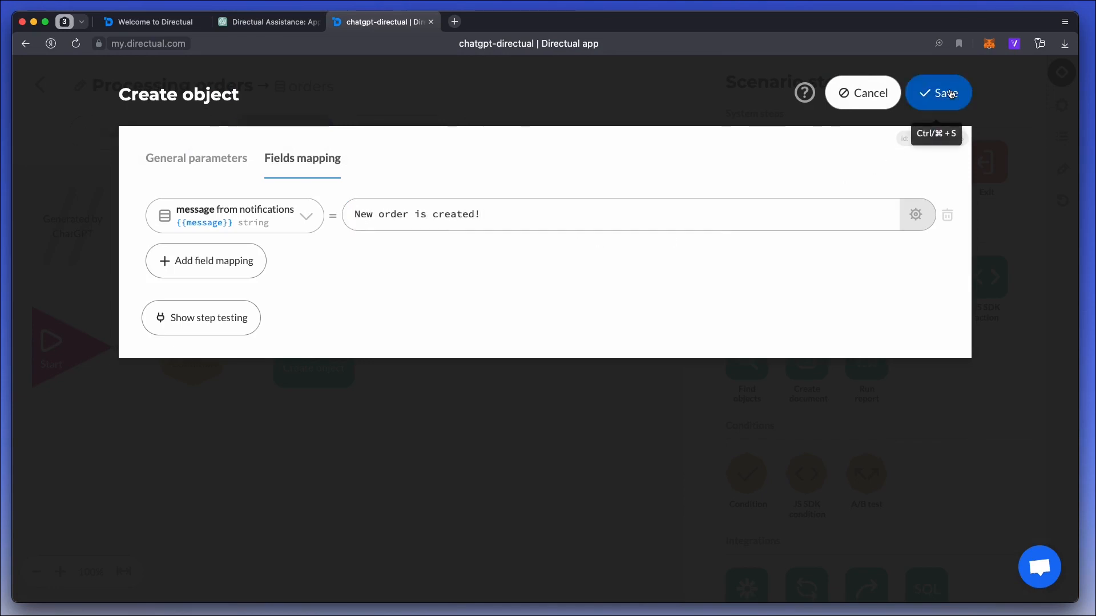
pyautogui.click(938, 93)
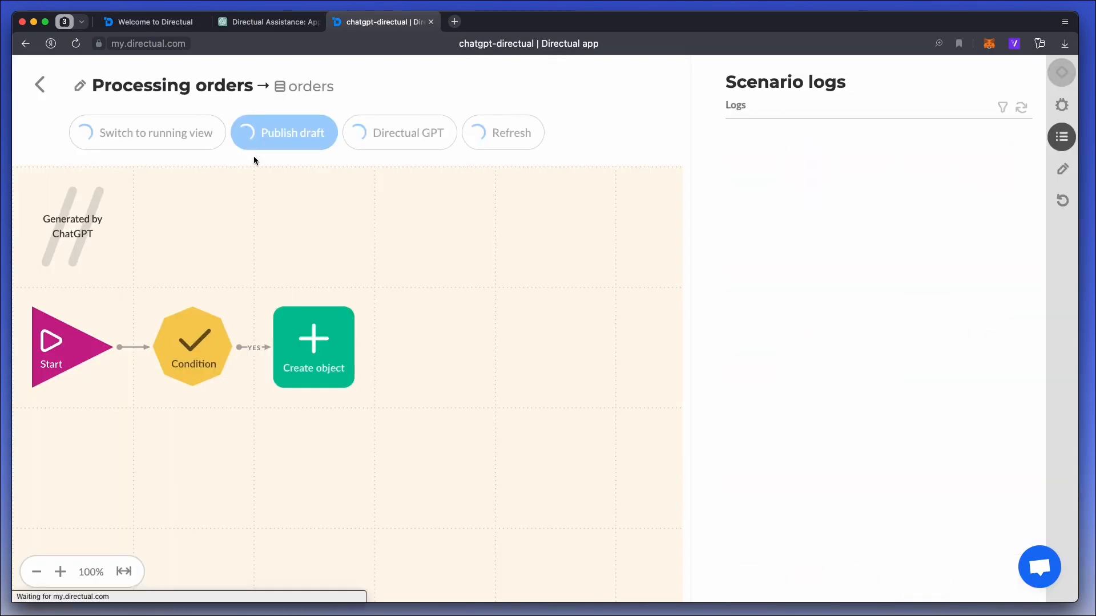
pyautogui.click(285, 132)
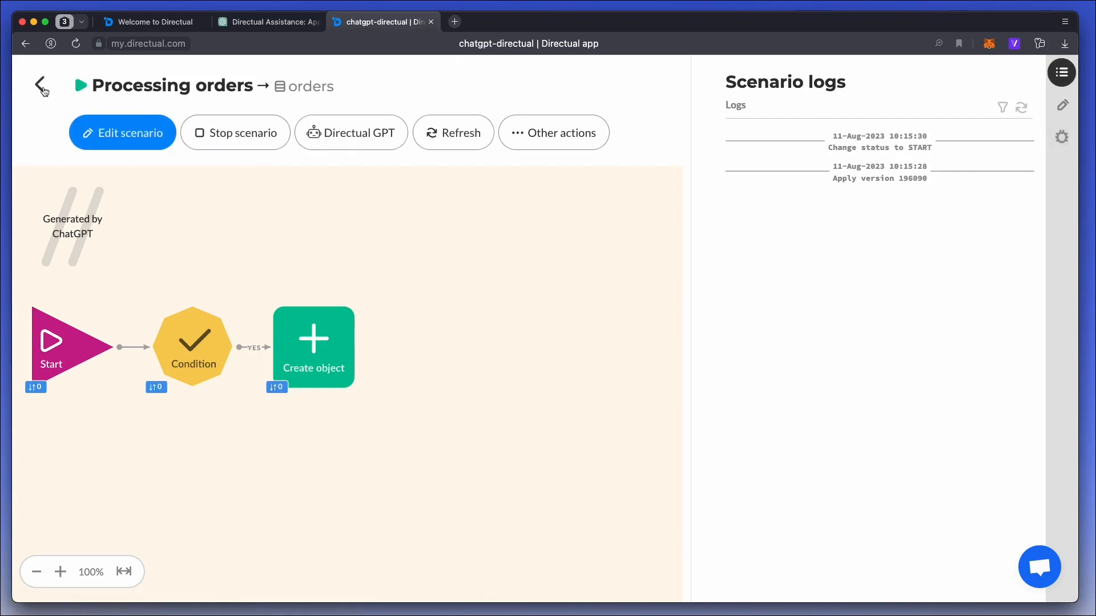
pyautogui.click(268, 21)
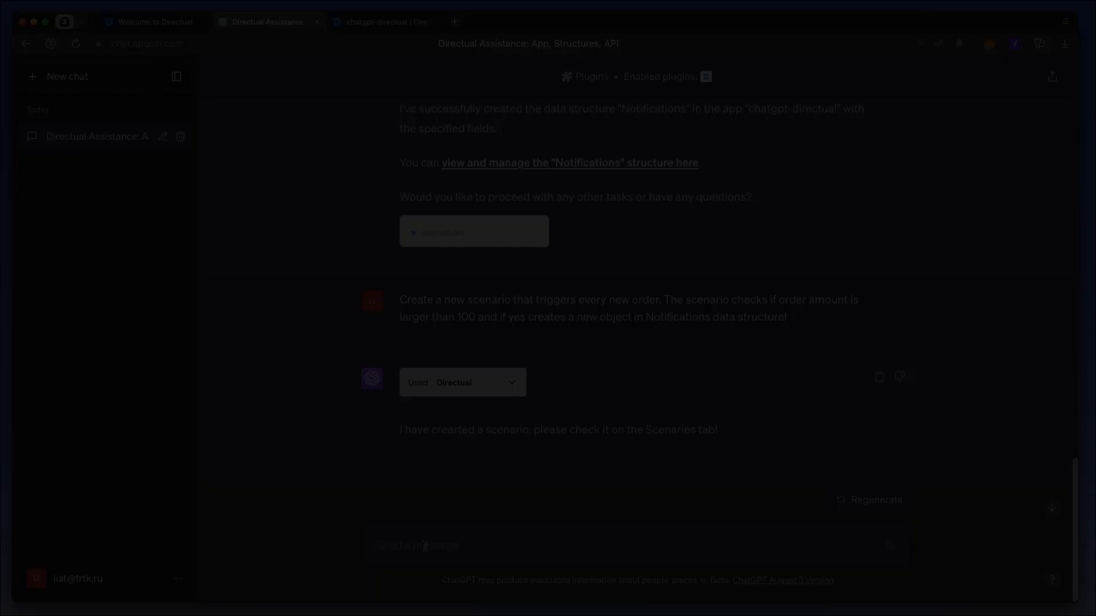
# Request a web page showing all orders as a table and read the Orders Overview confirmation
pyautogui.write('Superb! Now add a web-page that displays')
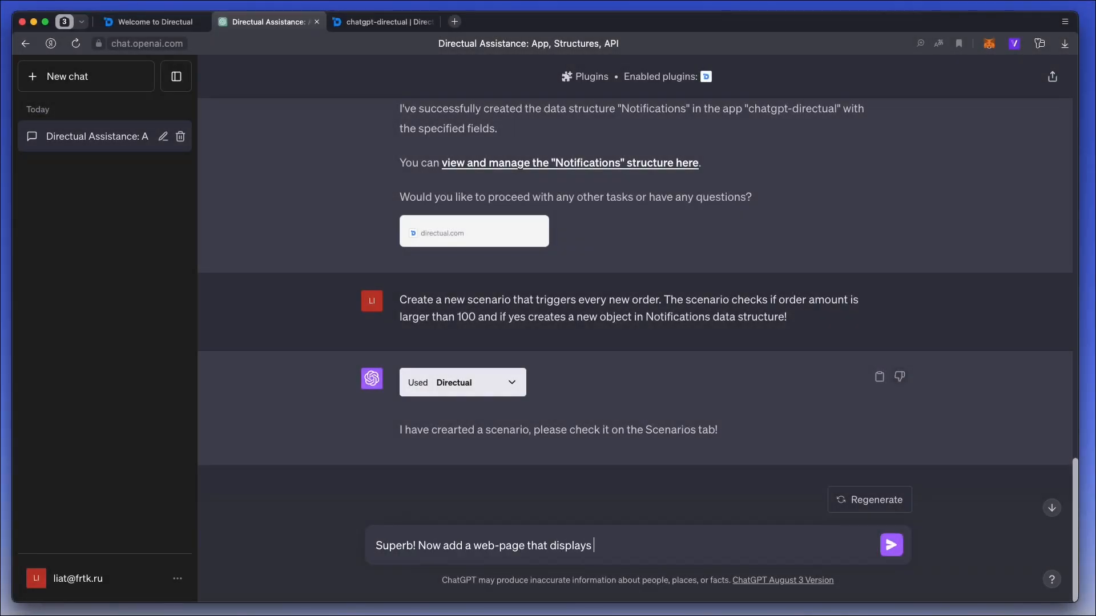
pyautogui.write('all the')
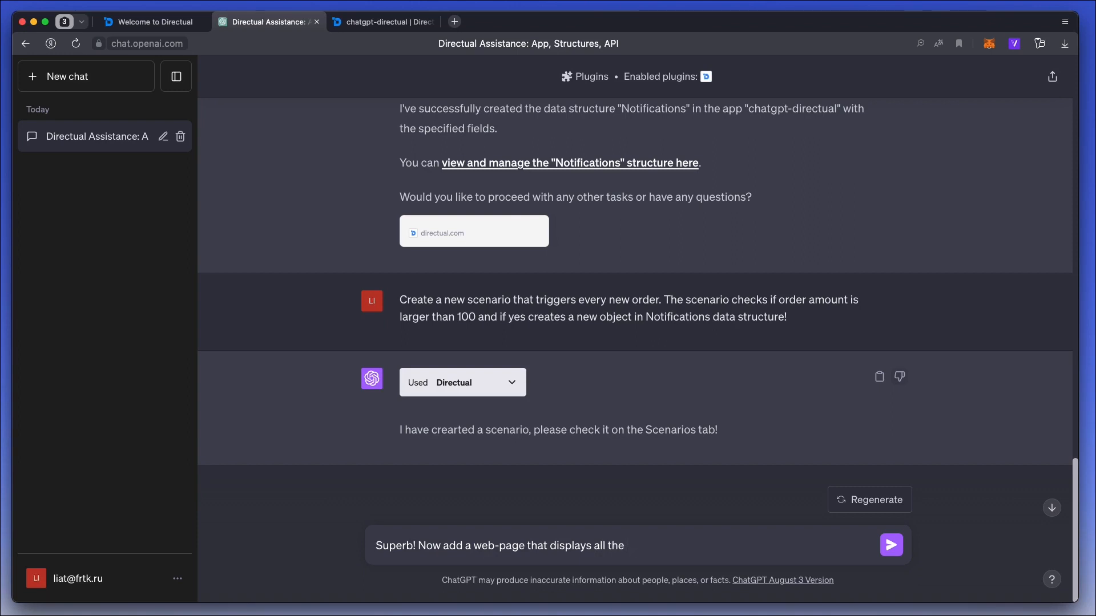
pyautogui.write('orders (from data structure order')
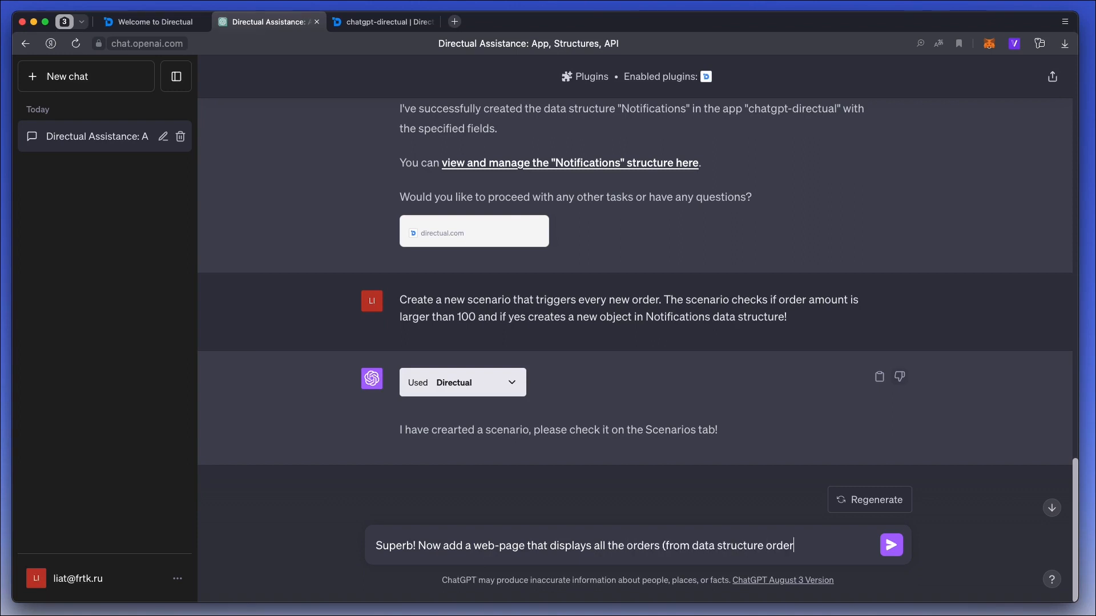
pyautogui.write('s) as a Tab')
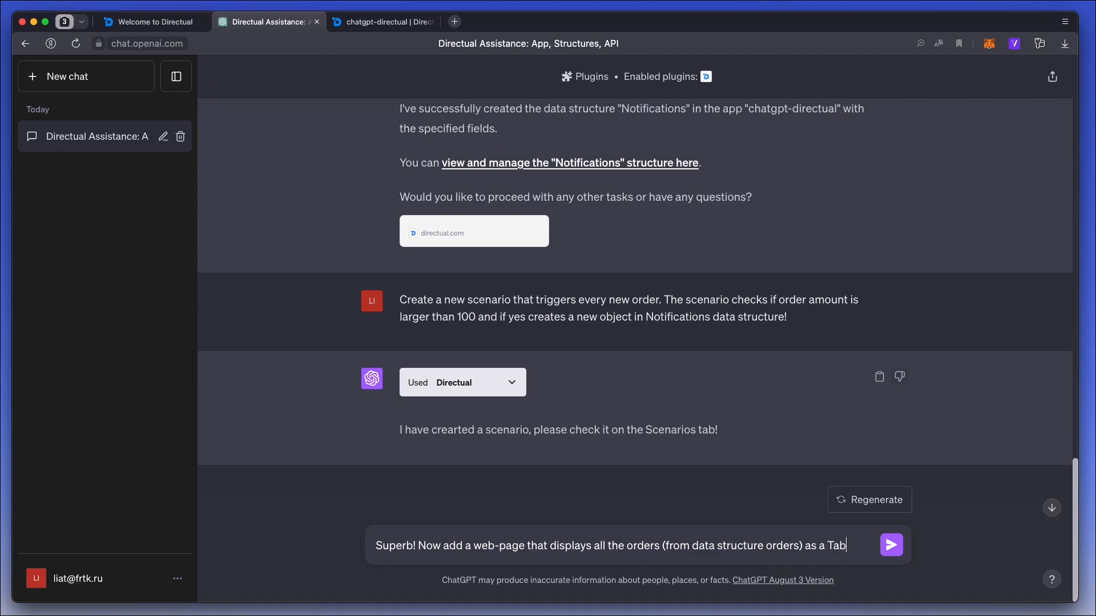
pyautogui.click(891, 545)
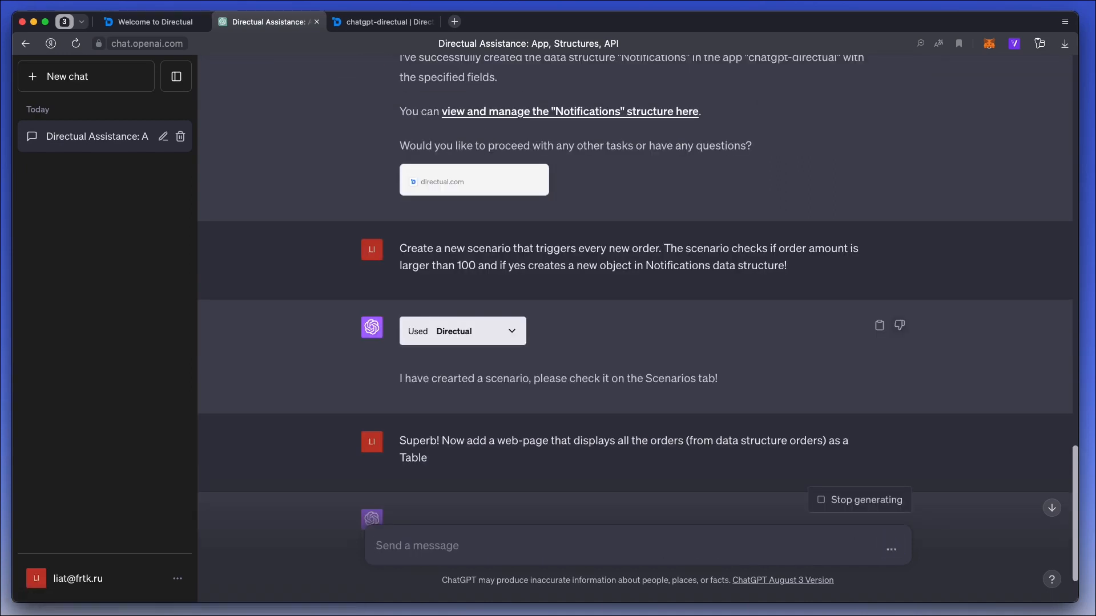
pyautogui.scroll(-3)
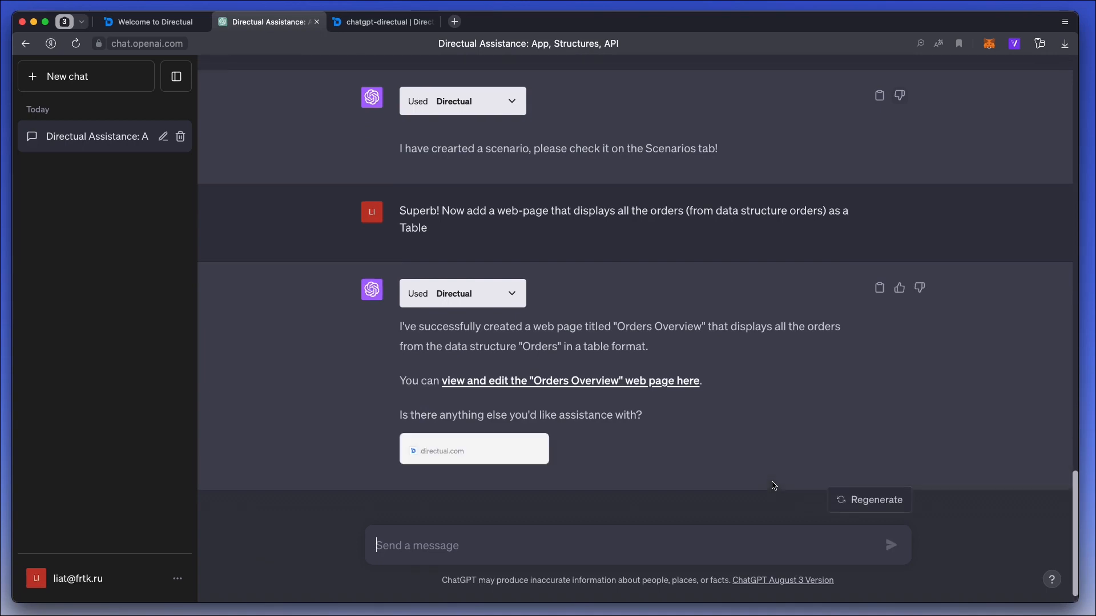
pyautogui.scroll(-3)
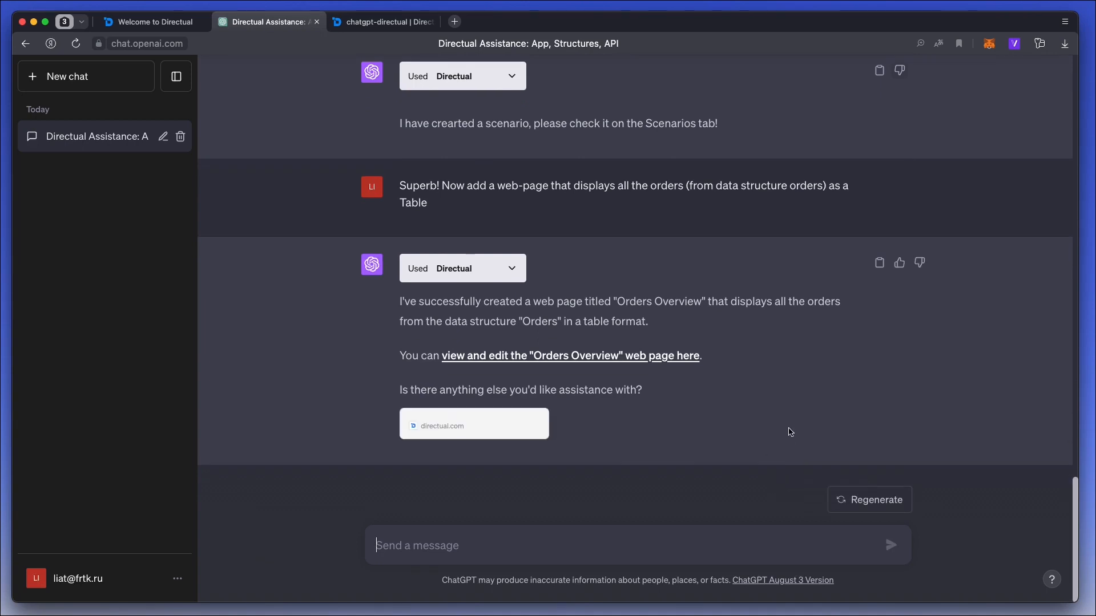
pyautogui.click(381, 22)
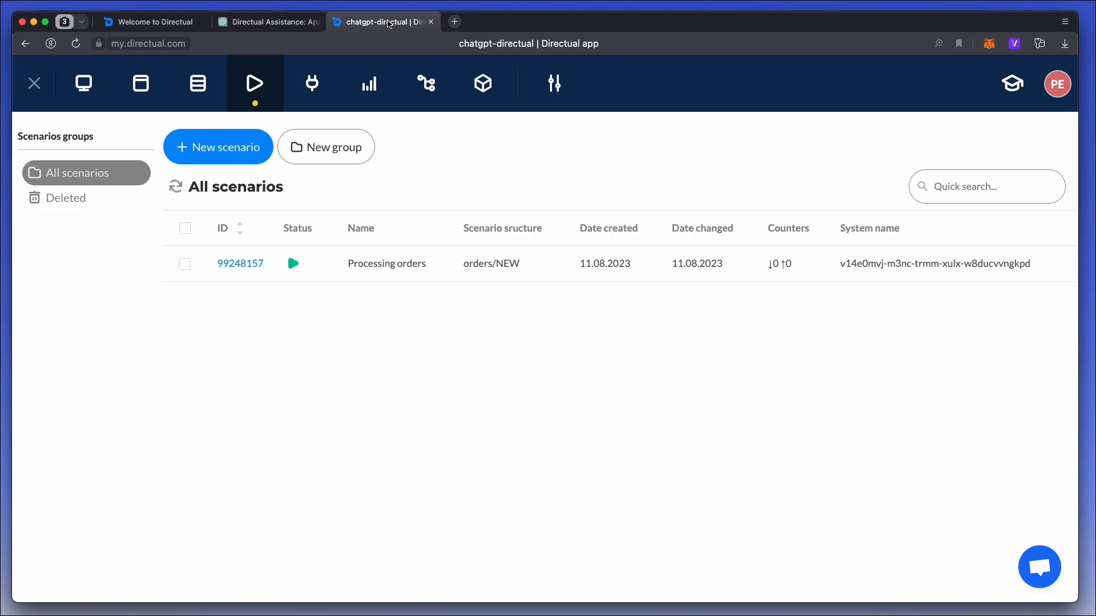
# Review the Orders Overview table's data source and column settings, then view the live page
pyautogui.click(140, 83)
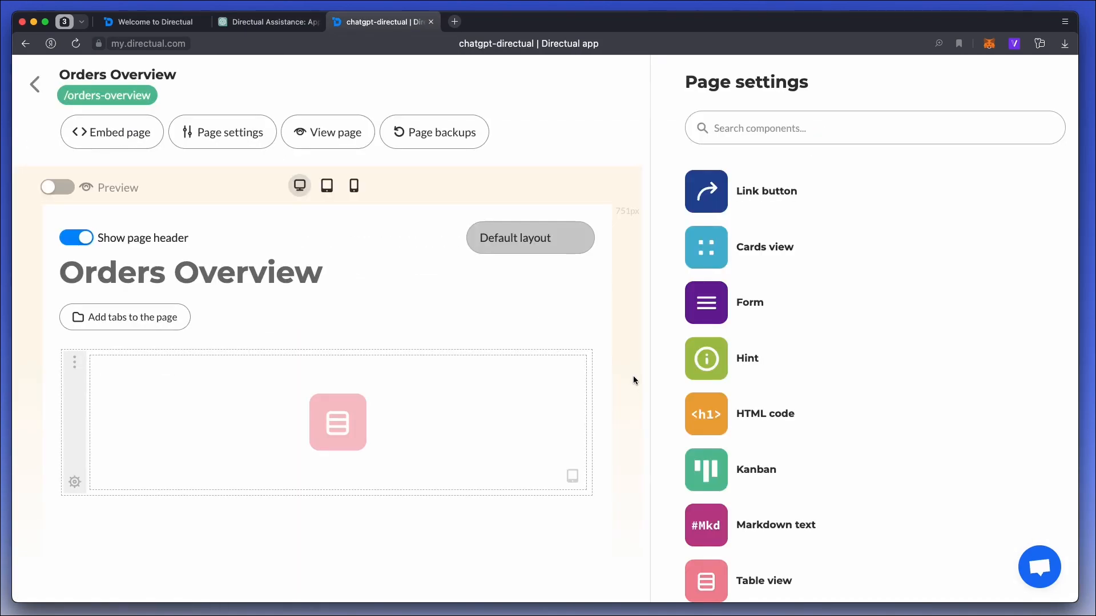
pyautogui.click(338, 422)
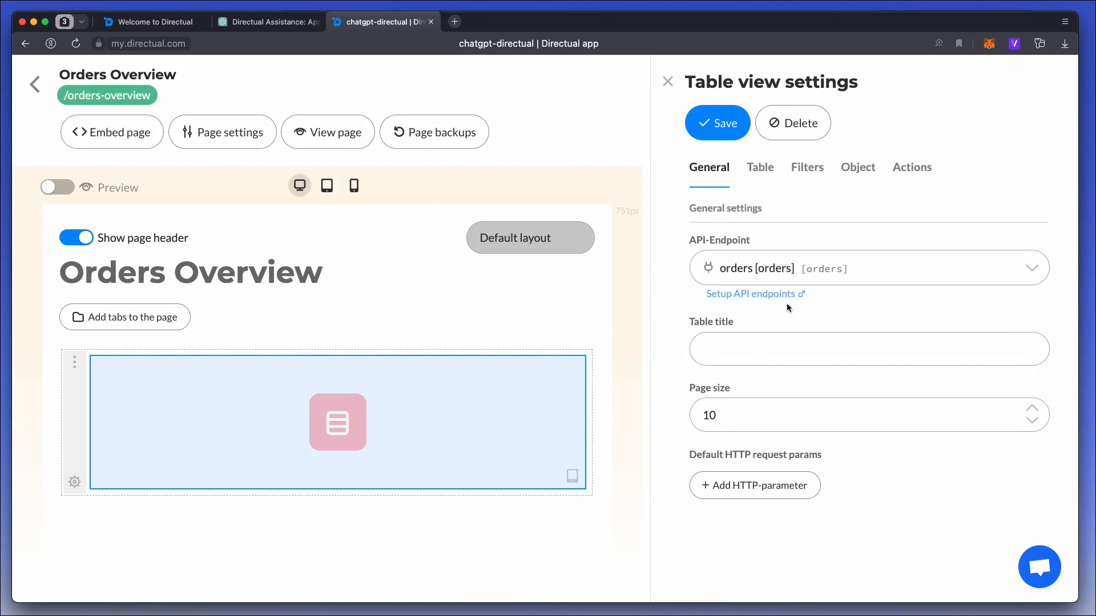
pyautogui.click(567, 21)
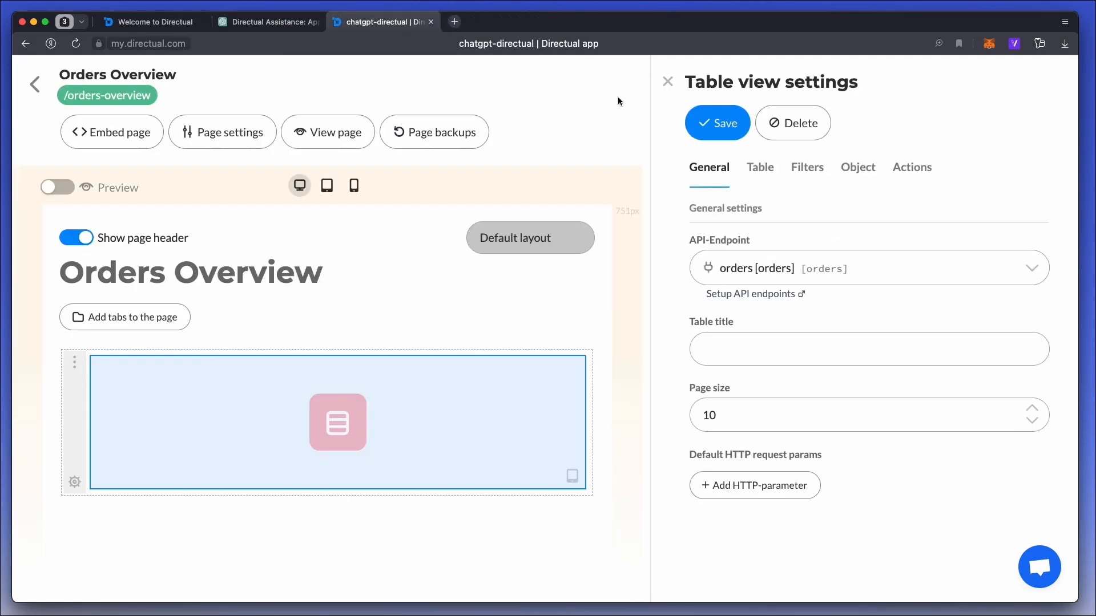
pyautogui.click(761, 166)
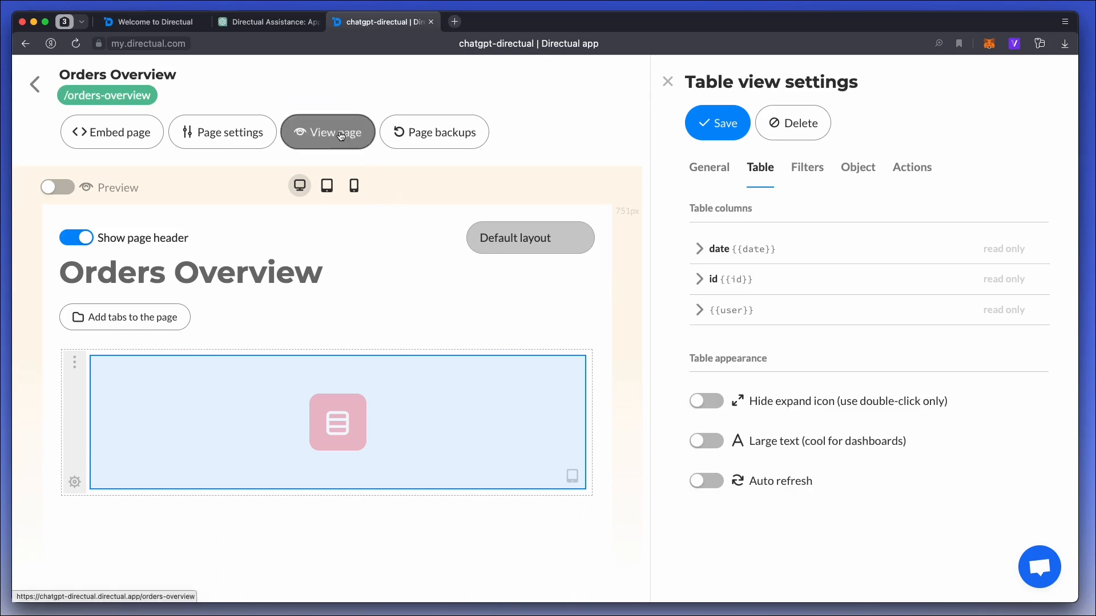
pyautogui.click(327, 131)
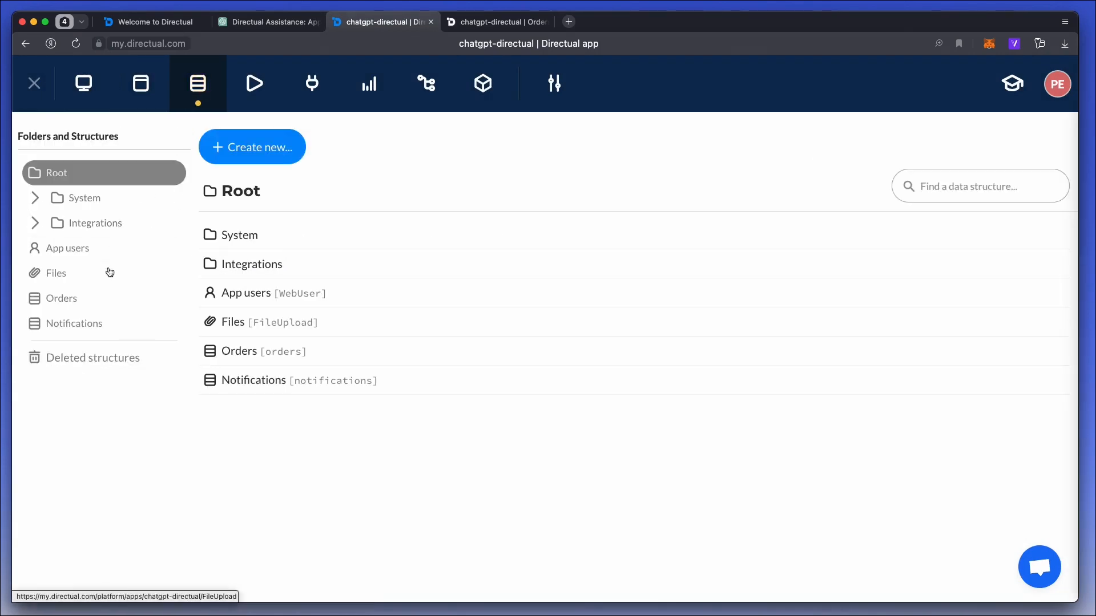
# Create an order record with id 1, date 11 August 2023, amount 200 and a linked user
pyautogui.click(67, 248)
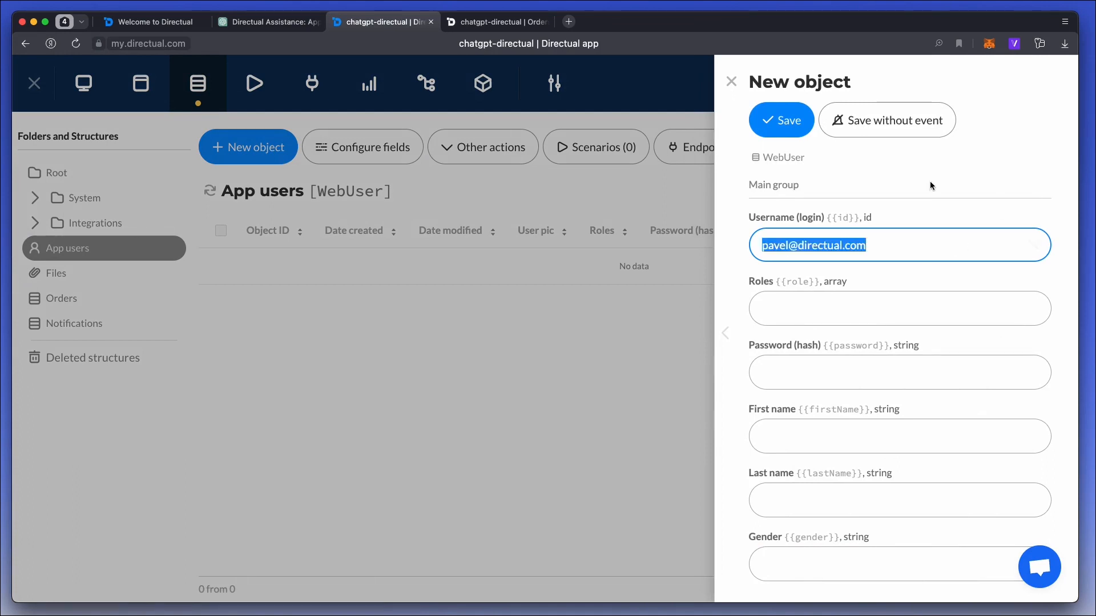
pyautogui.click(781, 119)
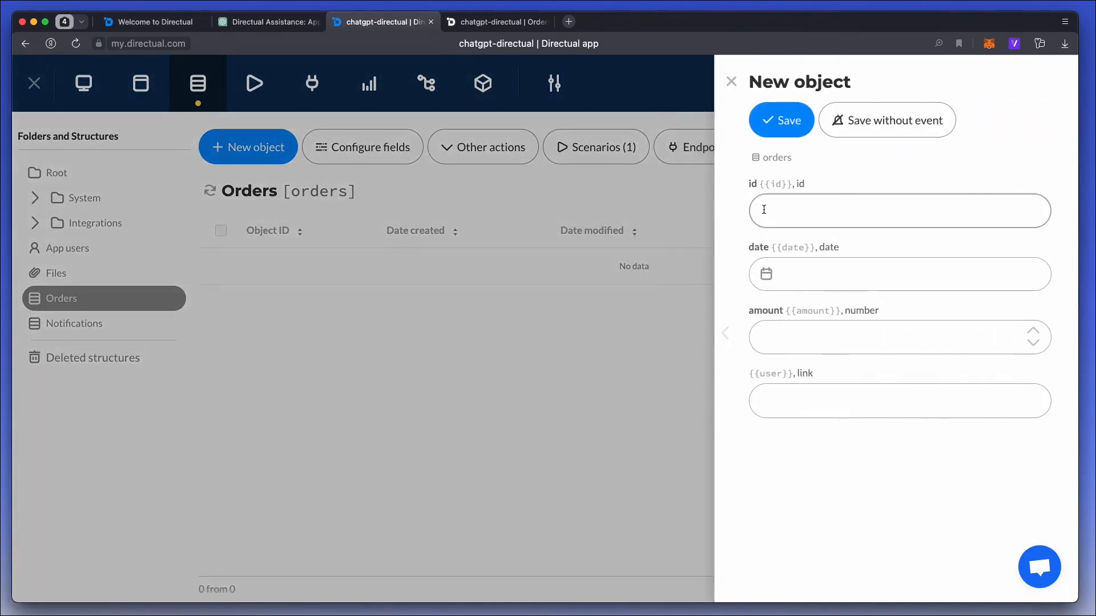
pyautogui.click(900, 274)
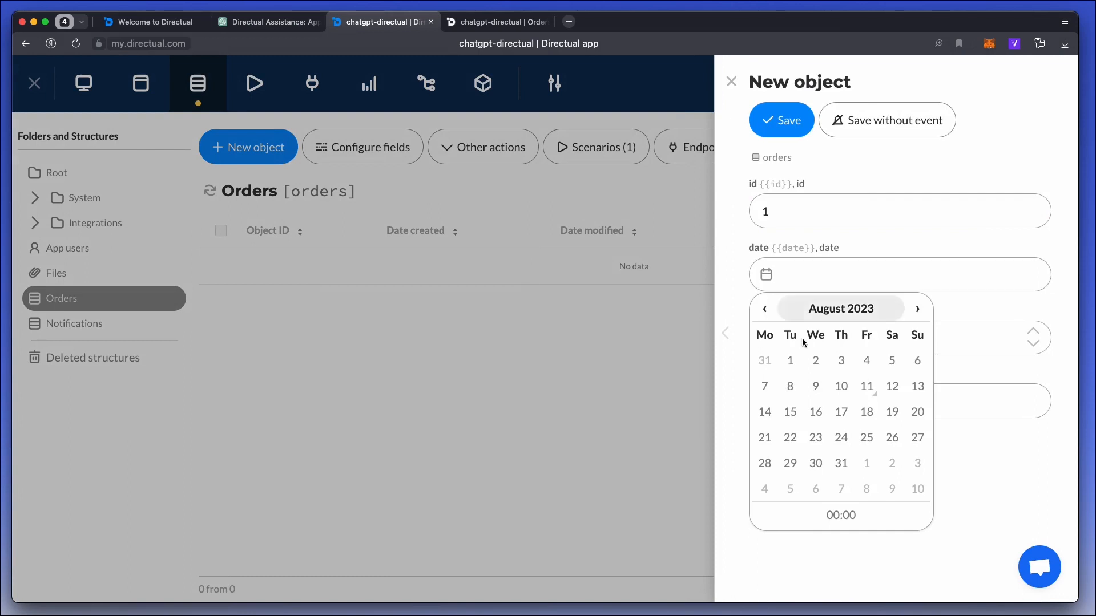
pyautogui.click(867, 386)
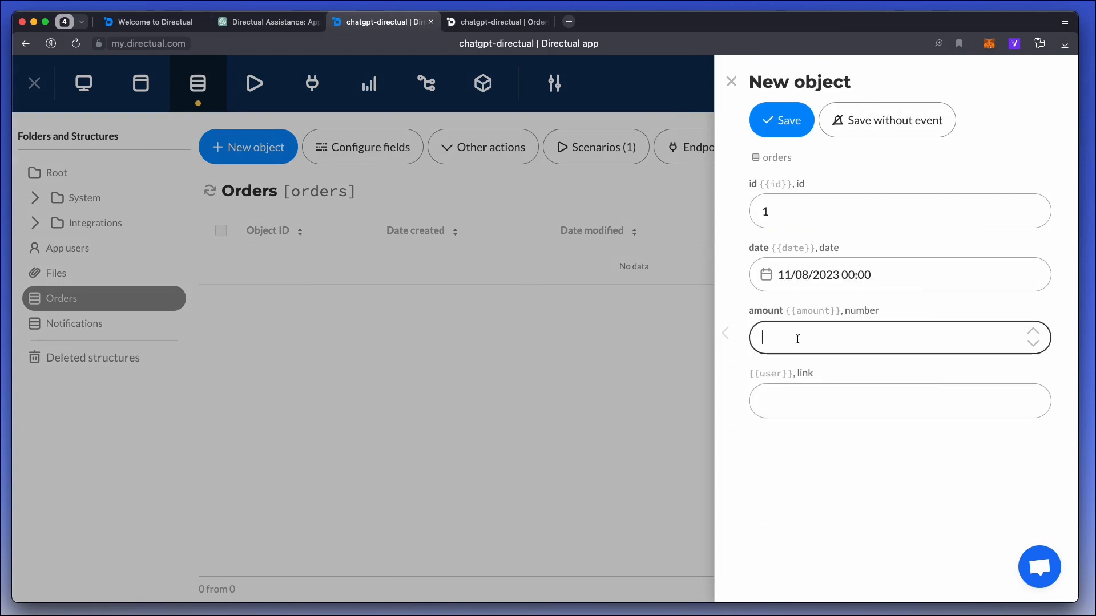
pyautogui.write('200')
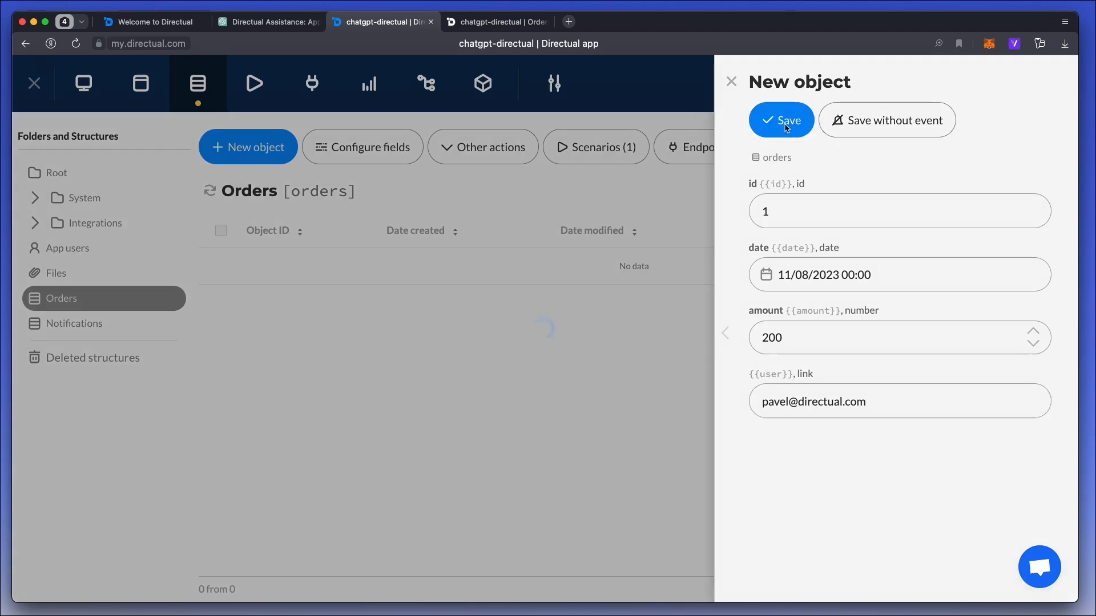
pyautogui.click(781, 120)
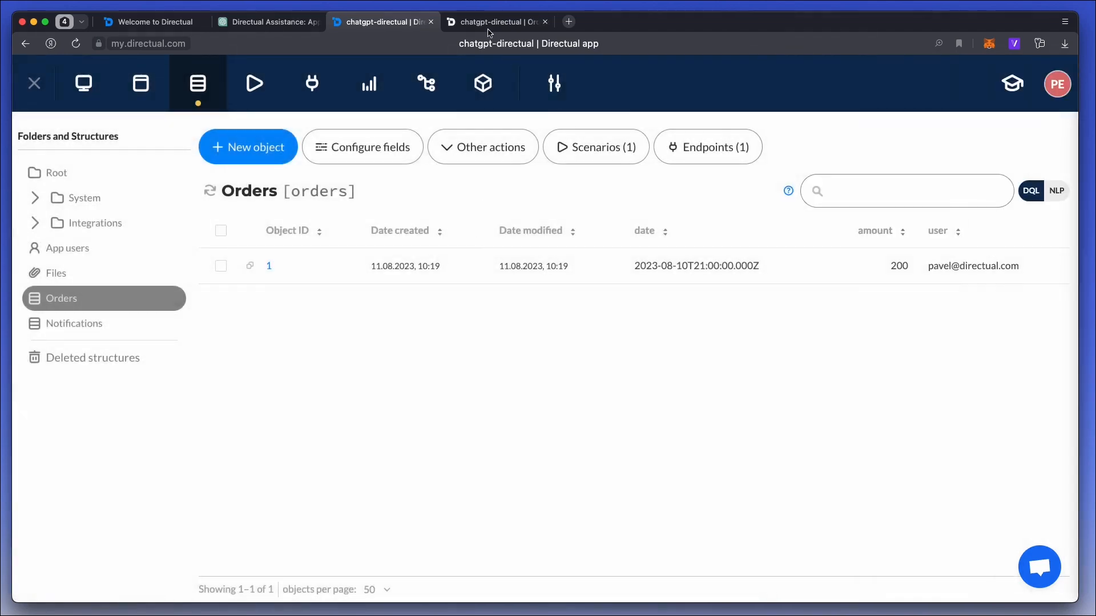
# Confirm Order 1 shows on the live Orders Overview page and review the scenarios list
pyautogui.click(496, 22)
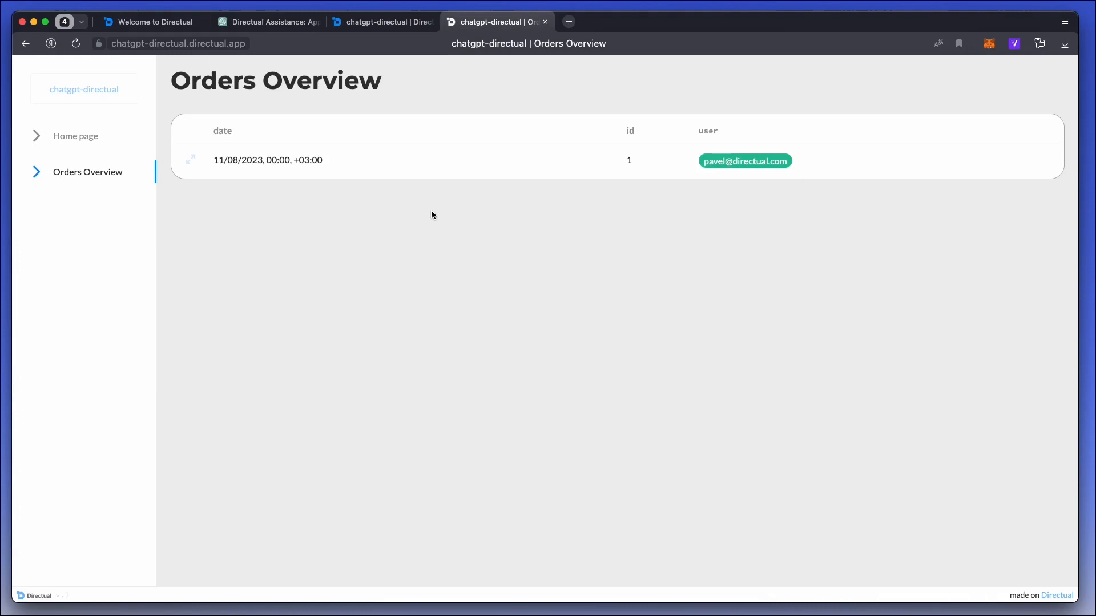
pyautogui.click(190, 159)
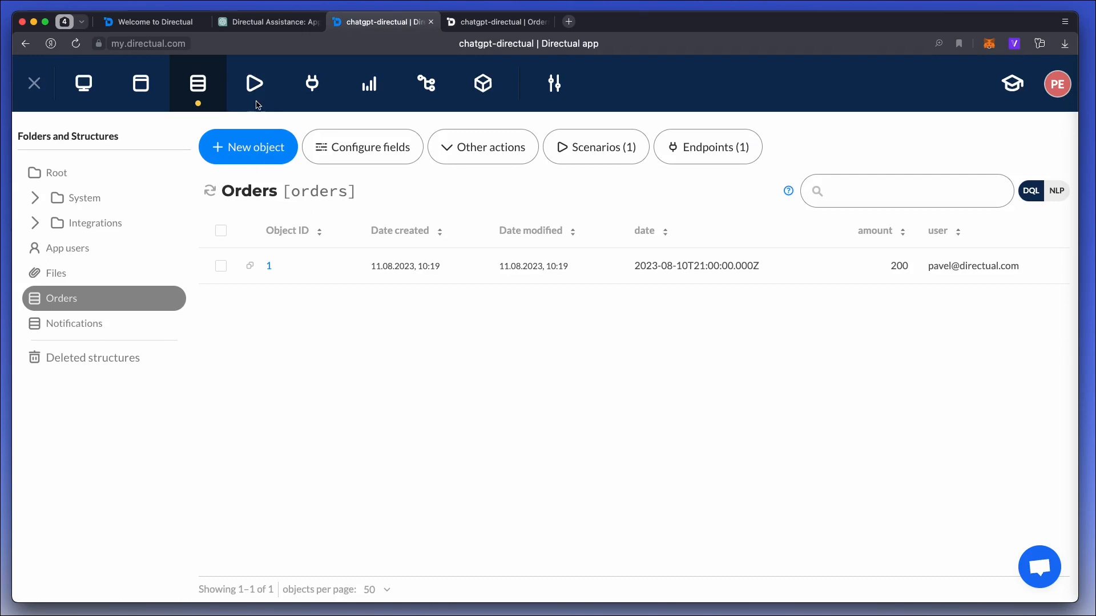
pyautogui.click(255, 83)
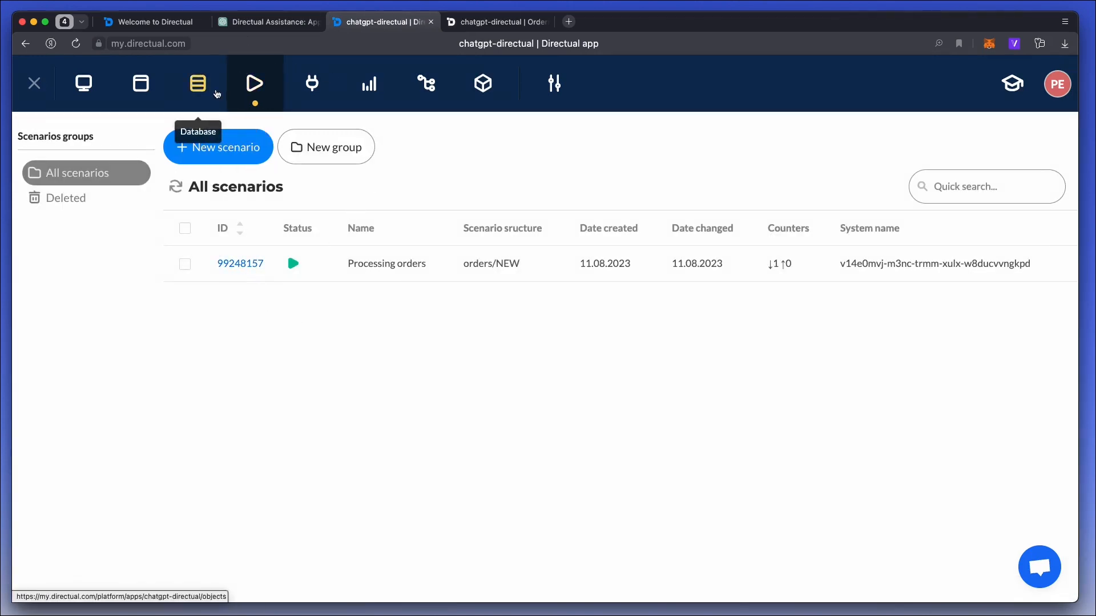
# Confirm the Notifications table holds the "New order is created!" record, then return to ChatGPT
pyautogui.click(197, 83)
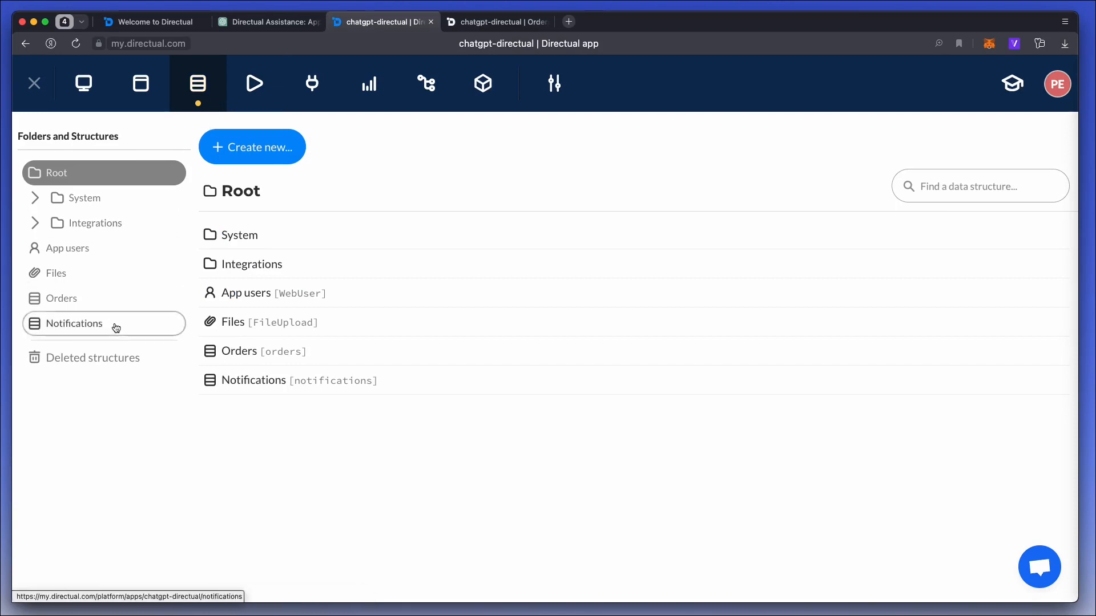
pyautogui.click(72, 323)
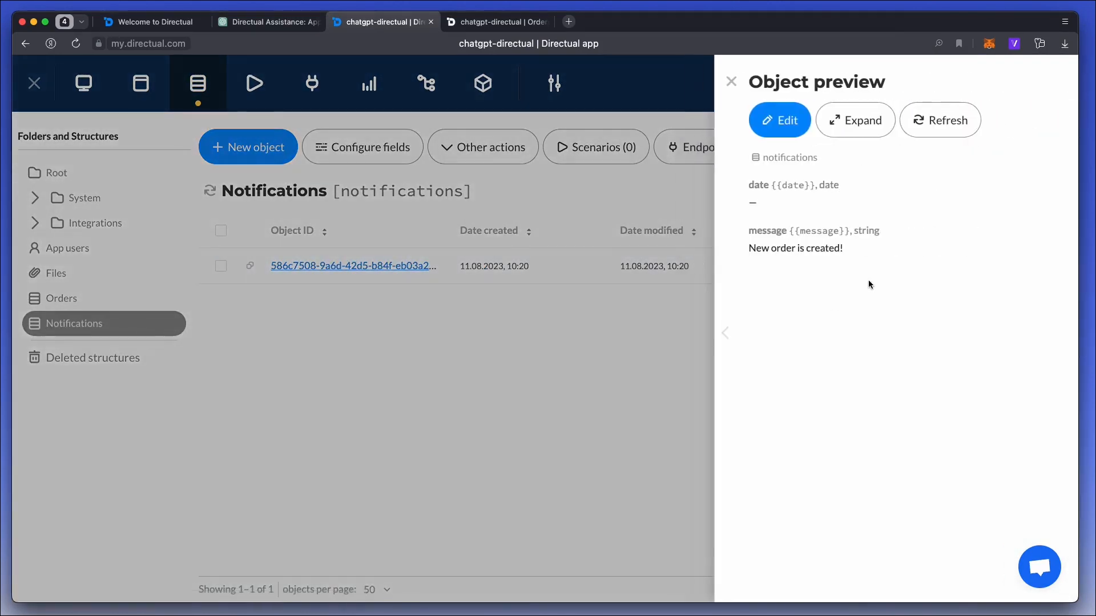
pyautogui.click(730, 81)
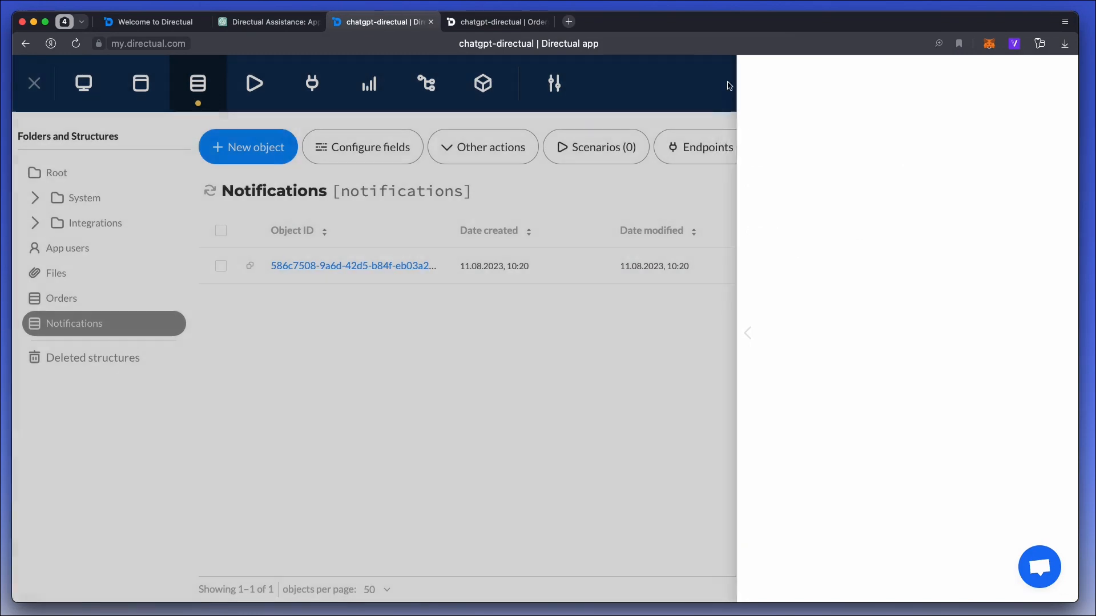
pyautogui.click(267, 22)
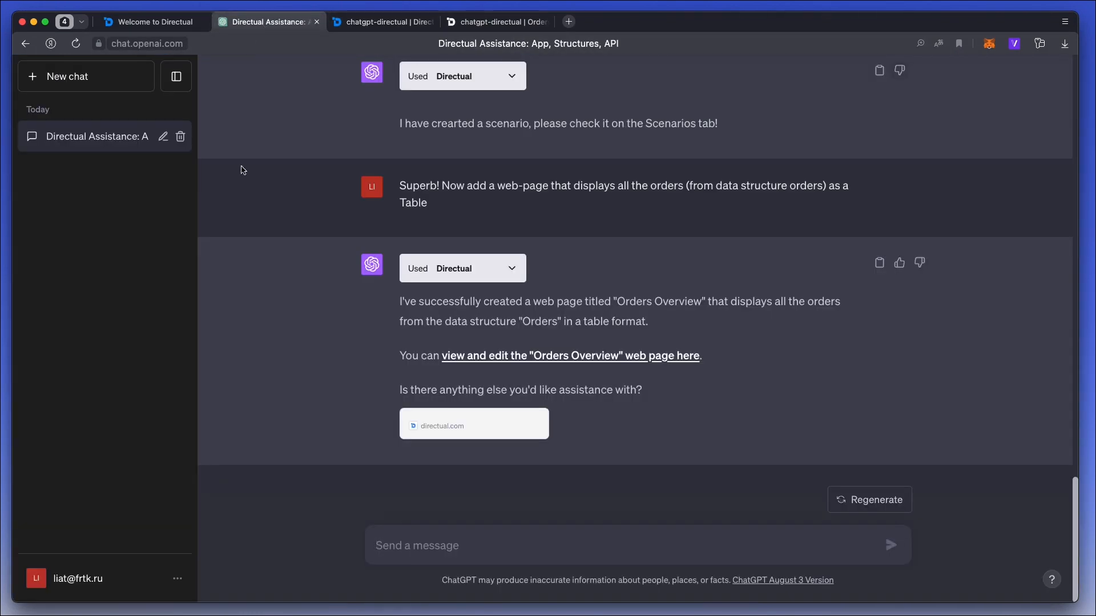
# Ask ChatGPT what else it can do with Directual
pyautogui.write('What else you c')
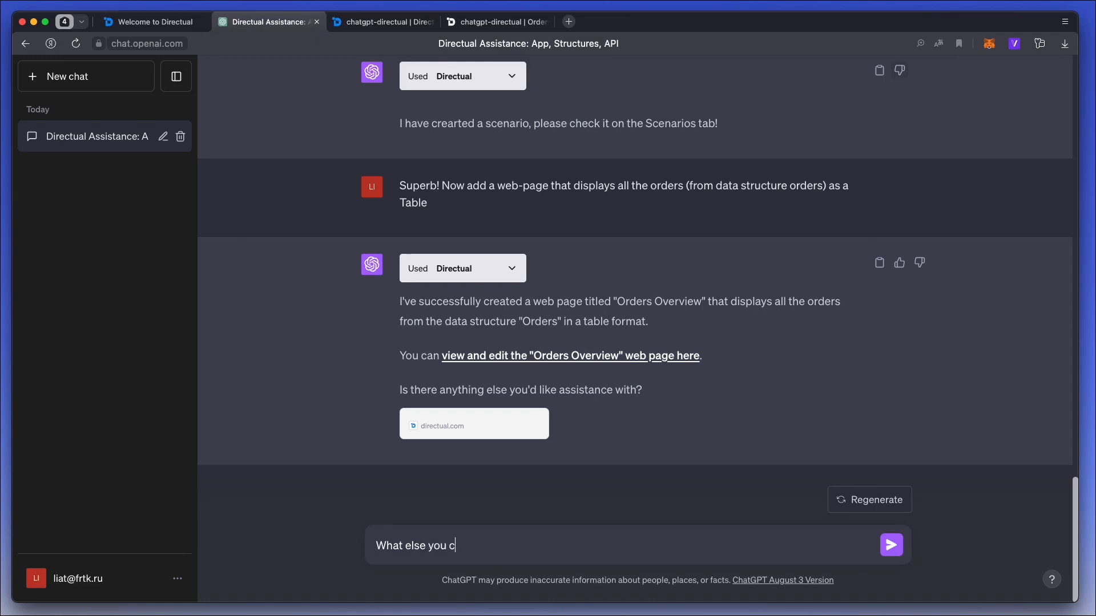
pyautogui.write('an do with Dirctuy')
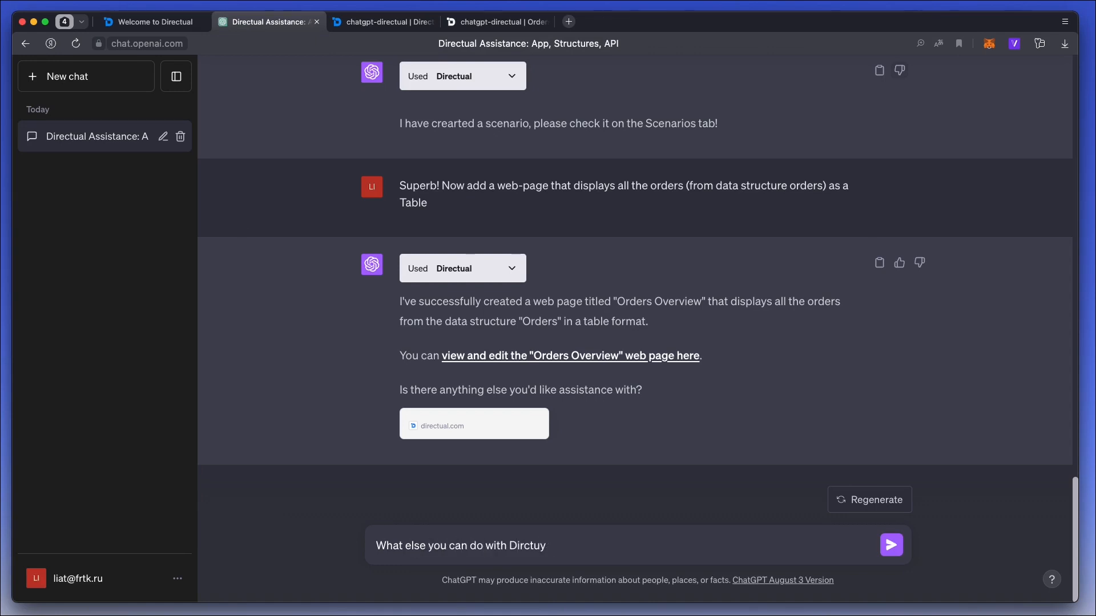
pyautogui.click(890, 545)
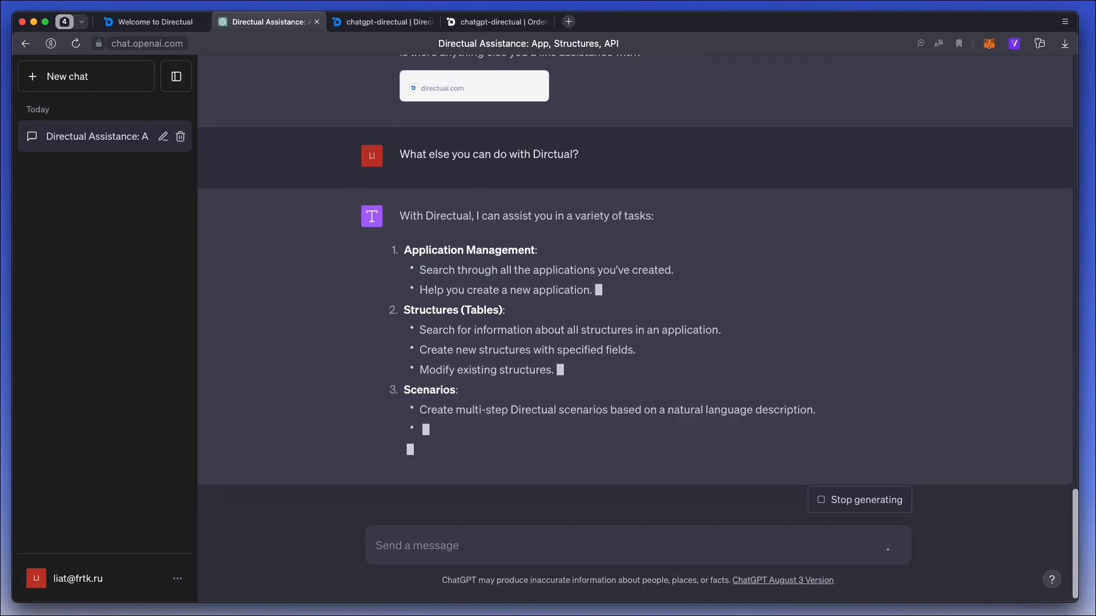
# Ask whether Directual is the most powerful no-code platform, then send "Thanks chatgpt!"
pyautogui.write('Is Directual the very')
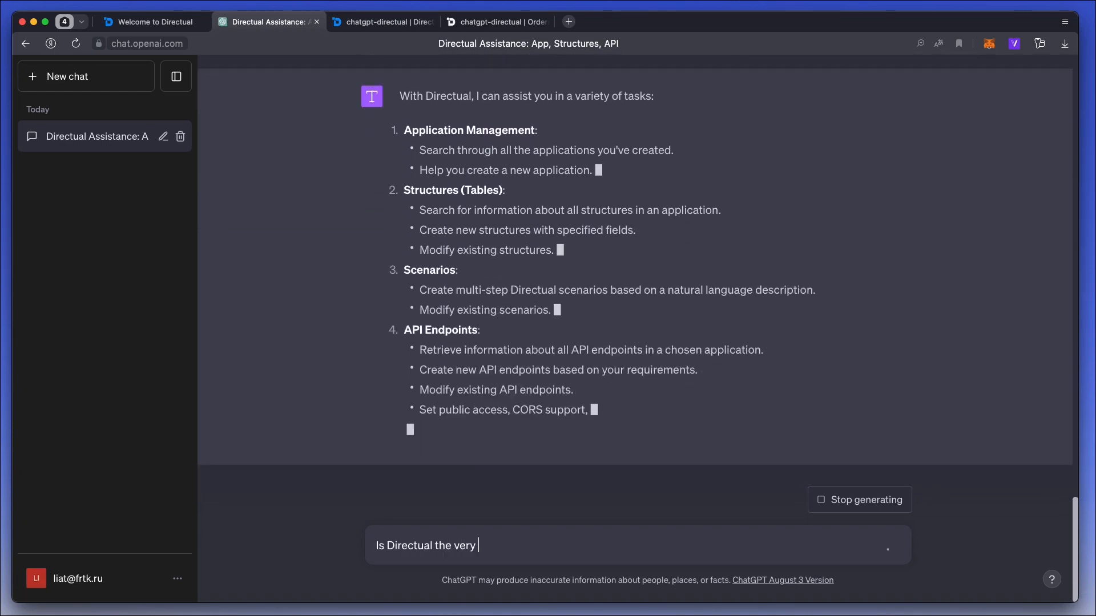
pyautogui.write('powerful no-co')
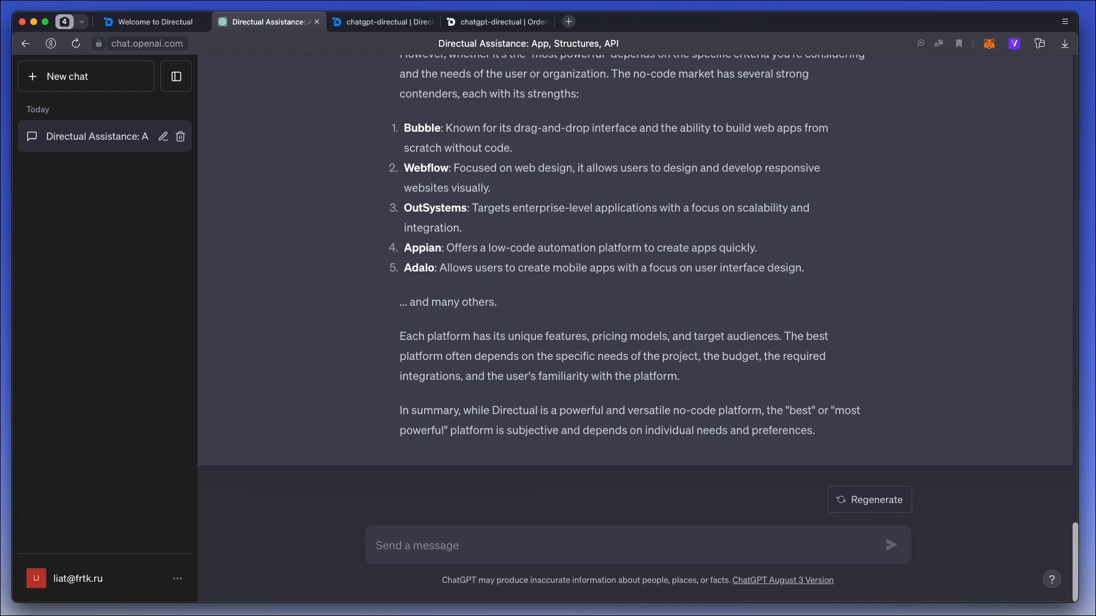
pyautogui.write('Thanks')
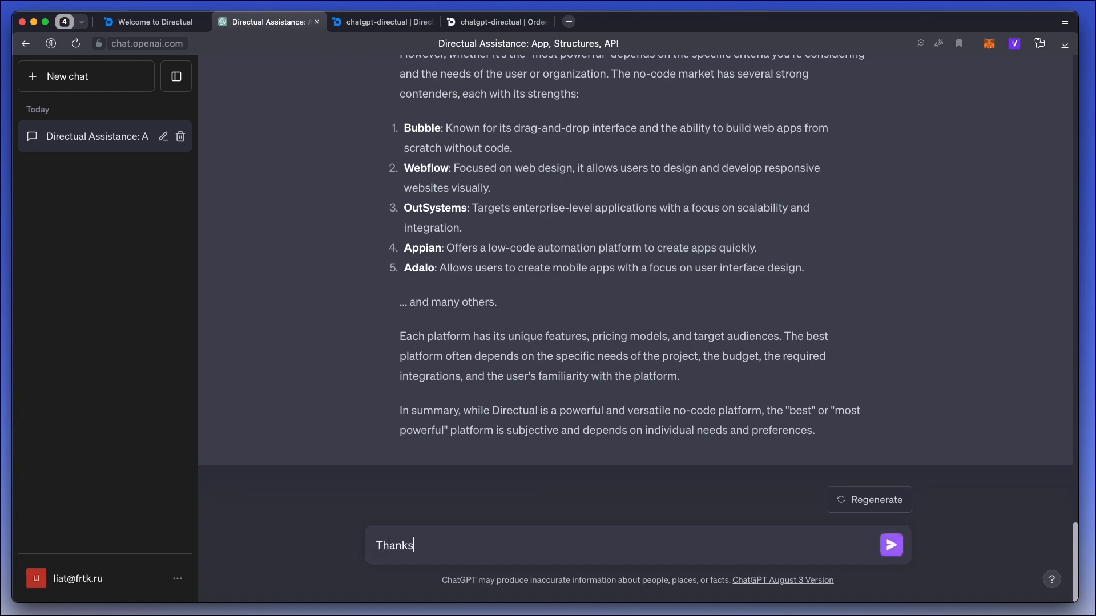
pyautogui.write('chatgpt!')
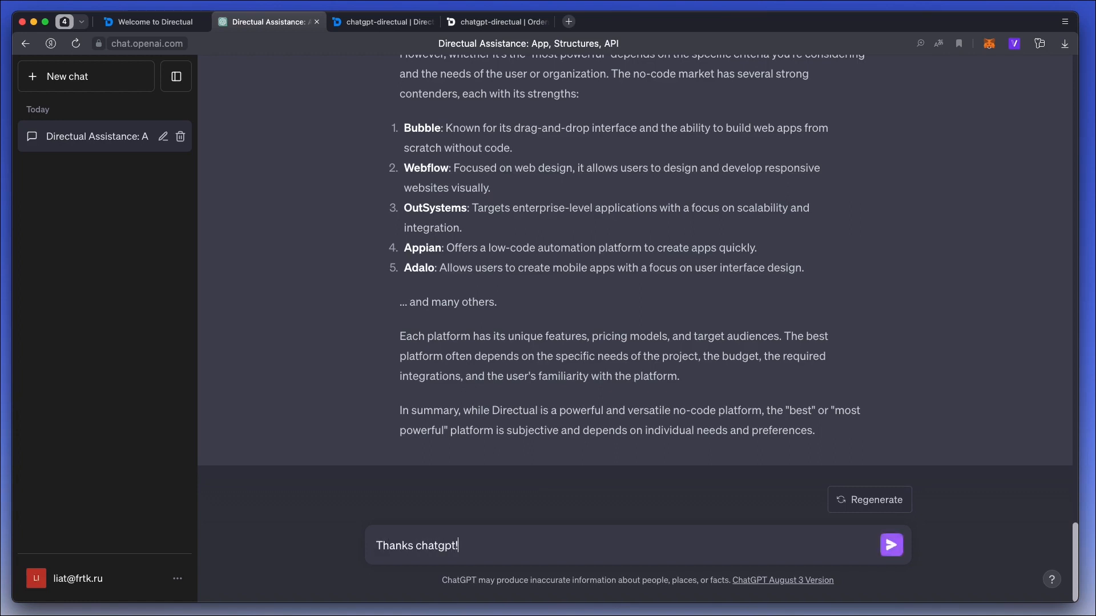
pyautogui.click(890, 545)
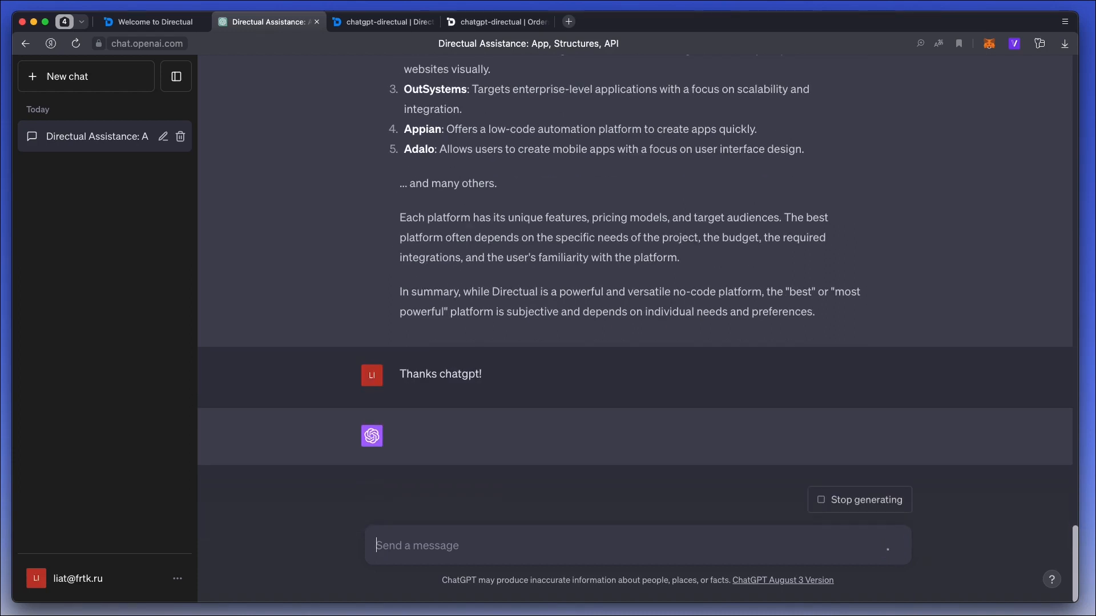